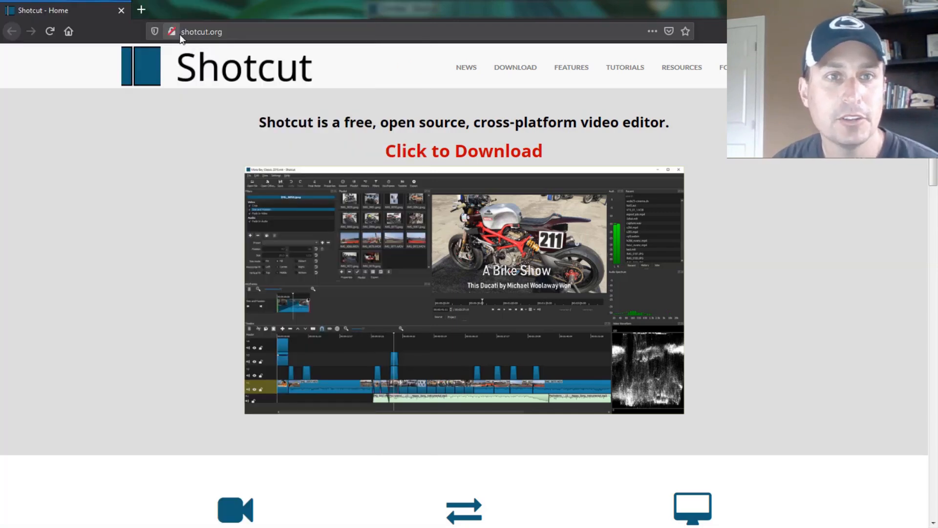
pyautogui.moveTo(519, 153)
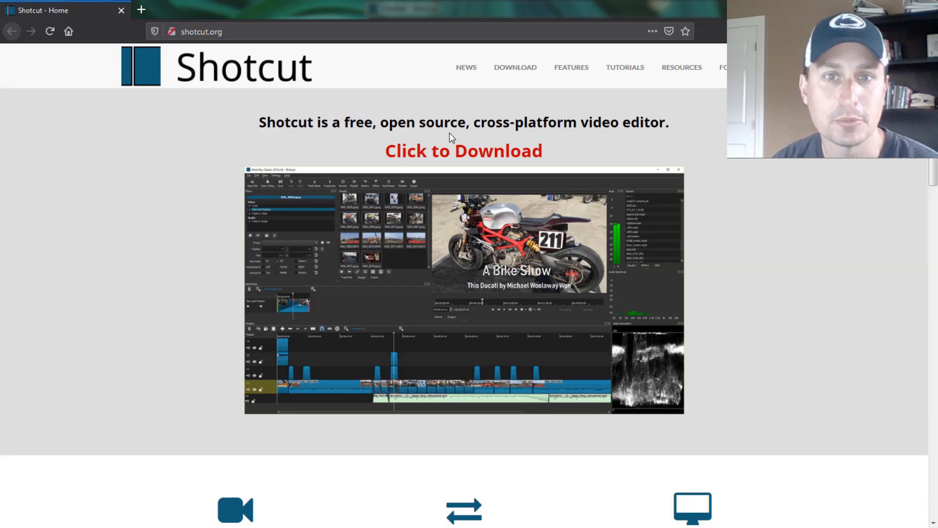
pyautogui.moveTo(456, 142)
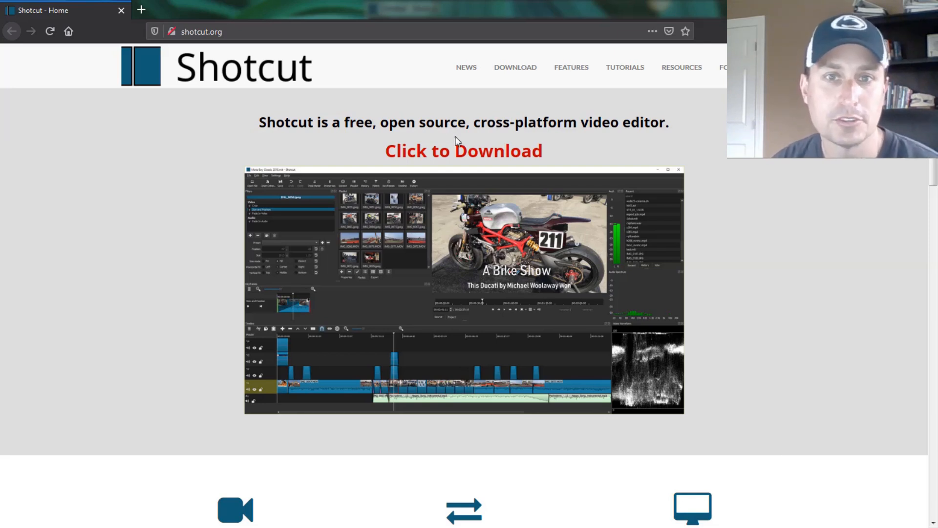
# Step: Browse down the shotcut.org home page and follow 'Click to Download'
pyautogui.scroll(-3)
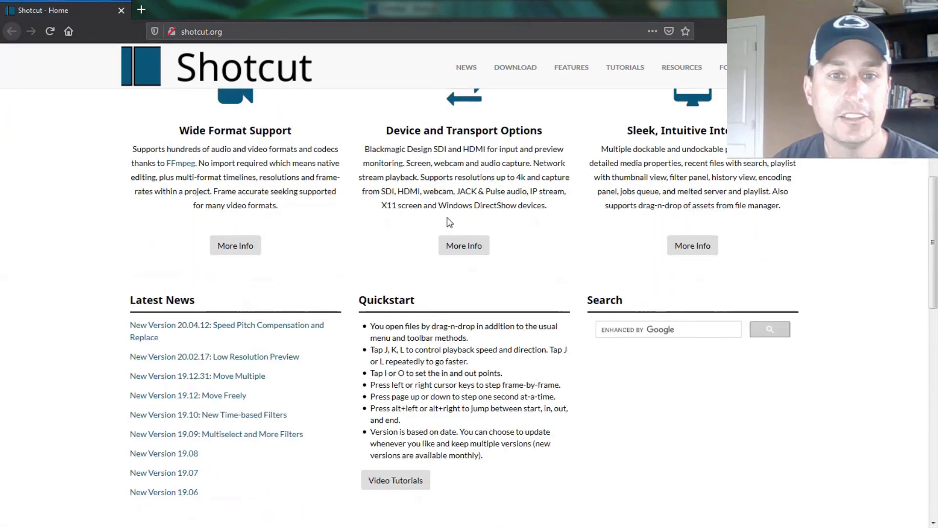
pyautogui.scroll(-3)
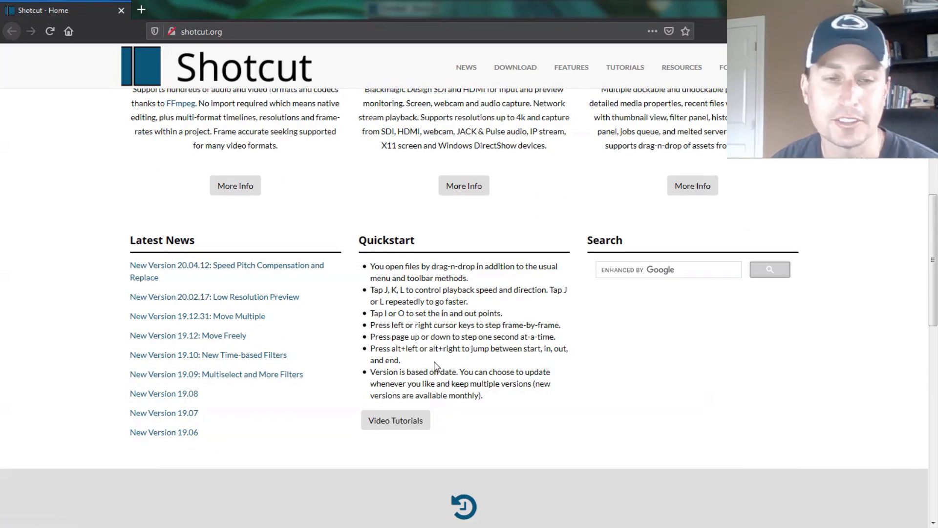
pyautogui.click(515, 68)
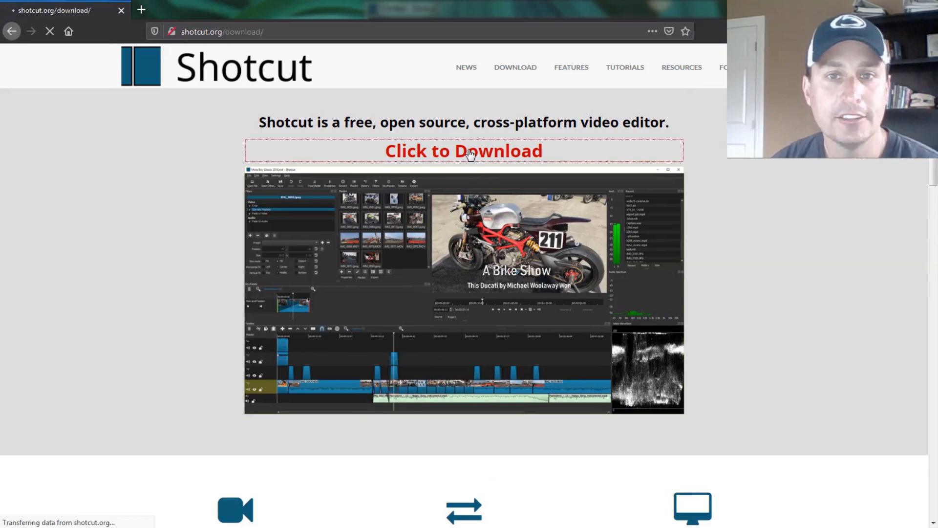
# Step: Download the 64-bit Windows portable zip of Shotcut 20.04.12 from Site 2 (GitHub)
pyautogui.click(465, 151)
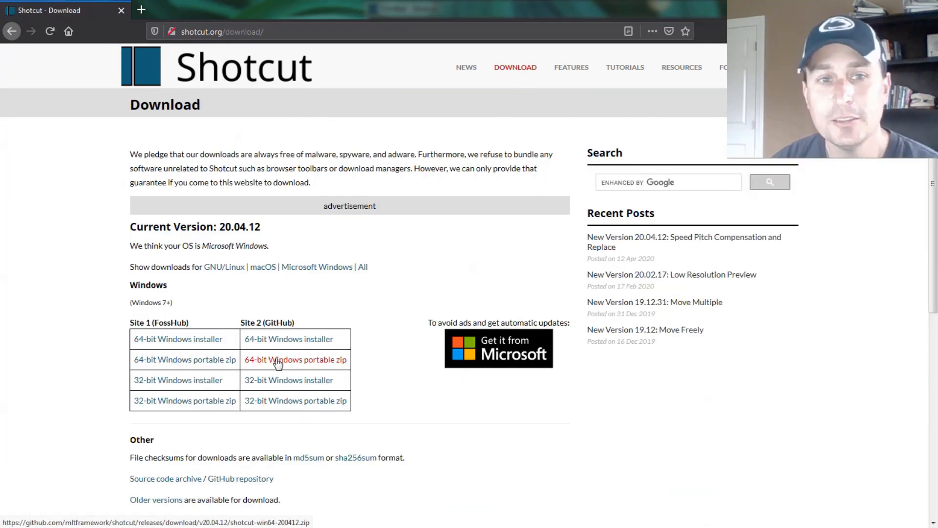
pyautogui.moveTo(266, 364)
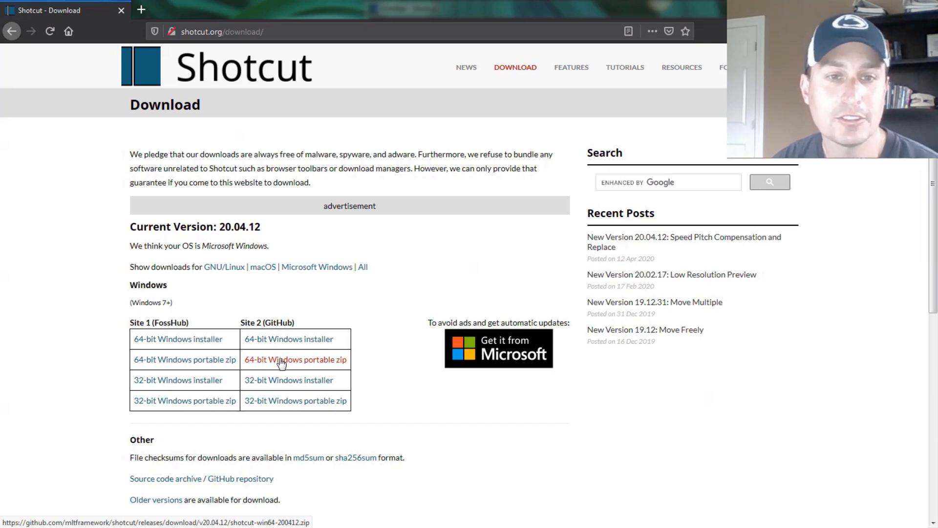
pyautogui.moveTo(236, 344)
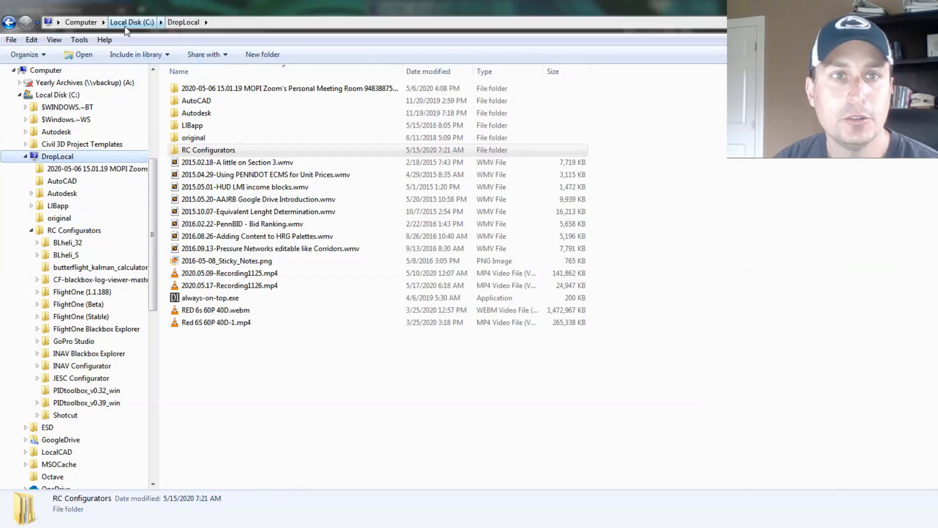
# Step: Navigate into RC Configurators > Shotcut and launch shotcut.exe
pyautogui.click(183, 21)
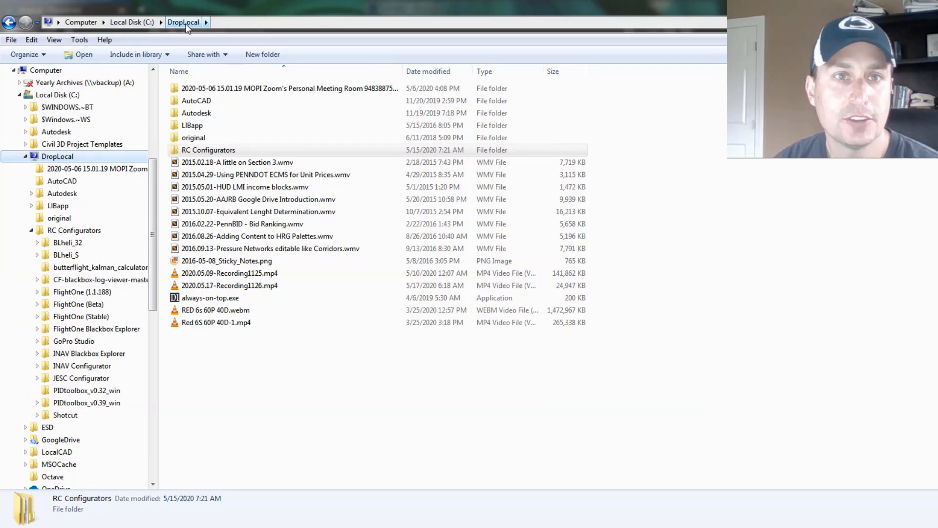
pyautogui.doubleClick(207, 151)
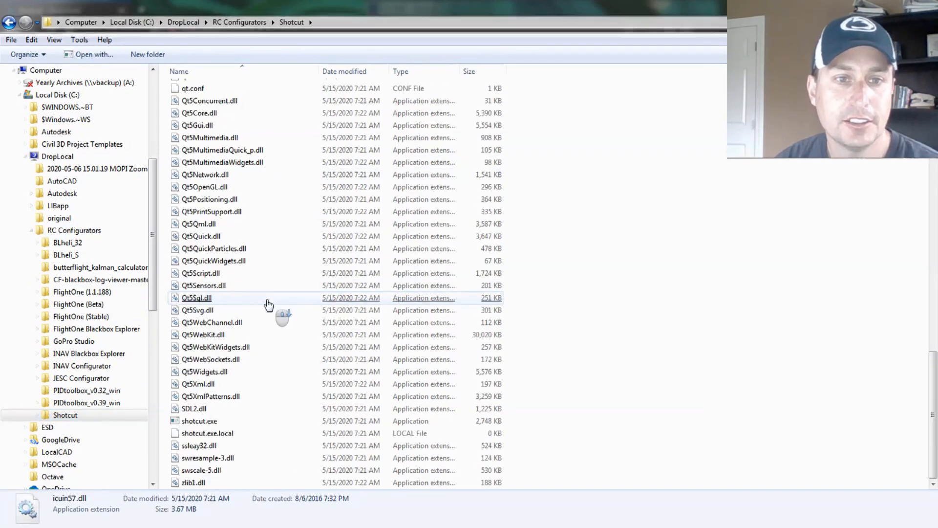
pyautogui.click(199, 421)
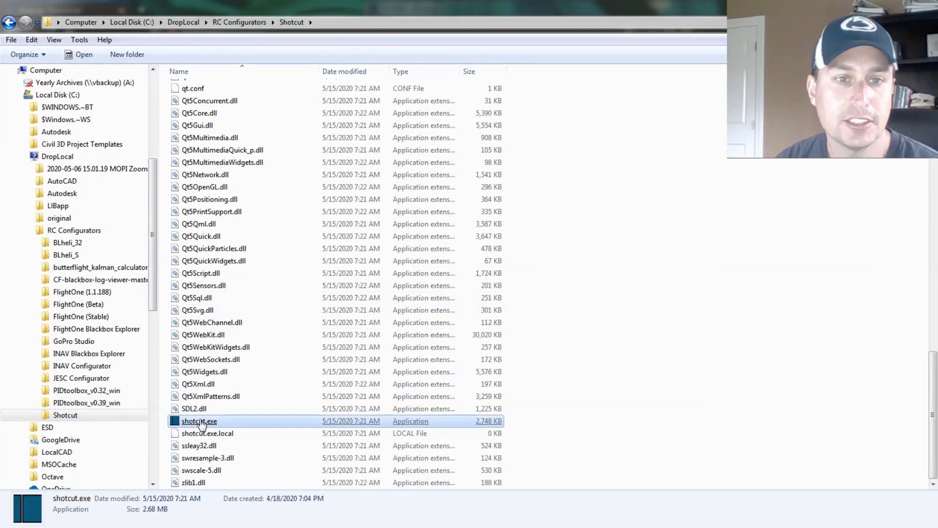
pyautogui.moveTo(203, 425)
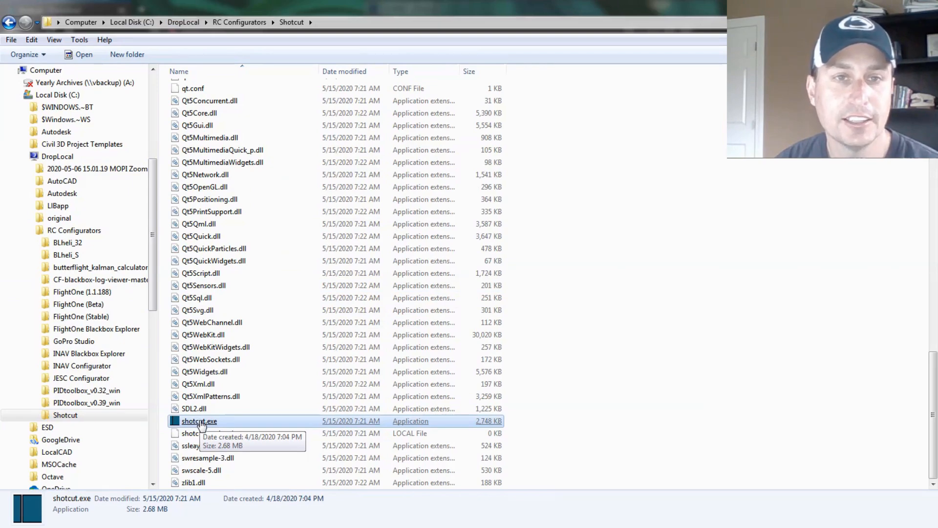
pyautogui.doubleClick(200, 422)
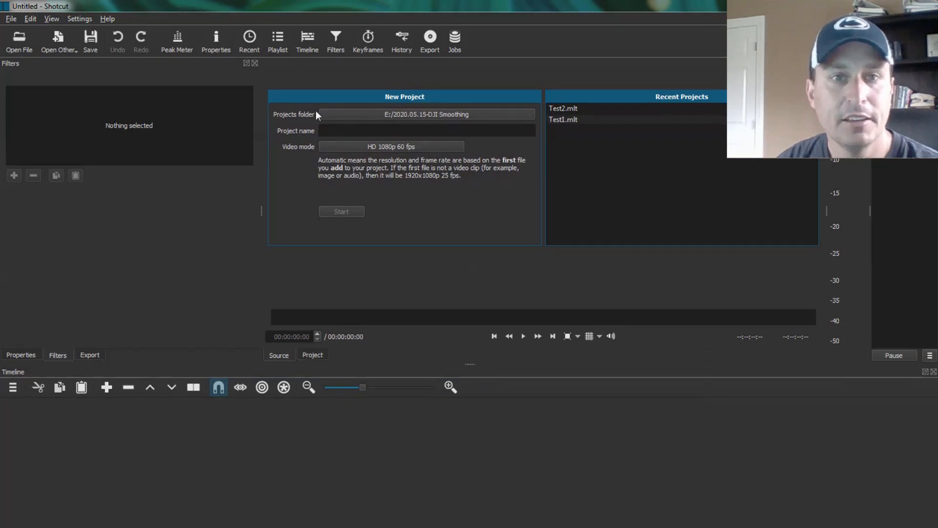
pyautogui.moveTo(401, 119)
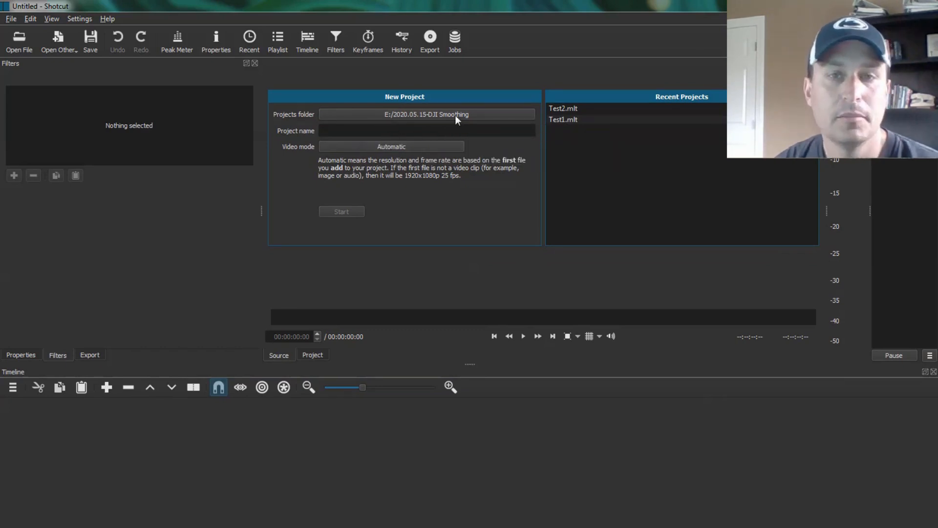
pyautogui.moveTo(401, 150)
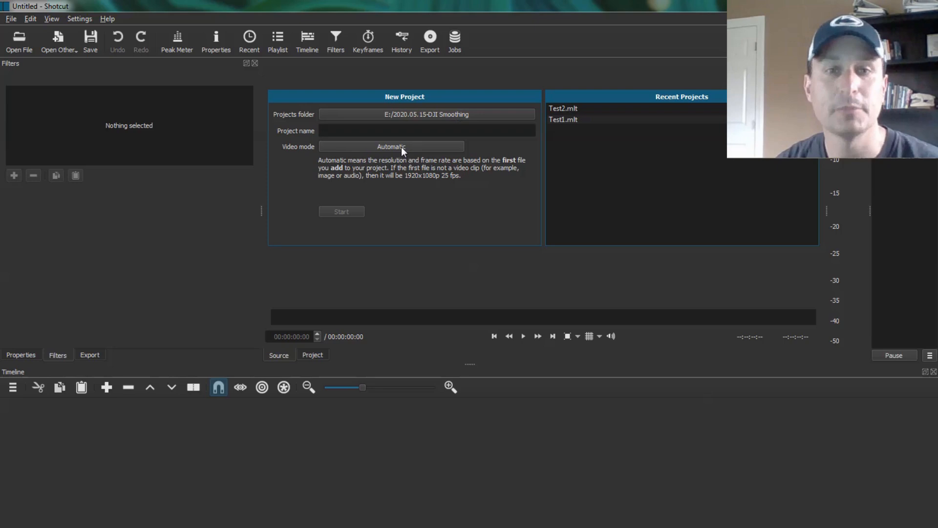
# Step: Create the '2020.05.15-DJI Smoothing' project with HD 1080p 60 fps video mode
pyautogui.click(391, 147)
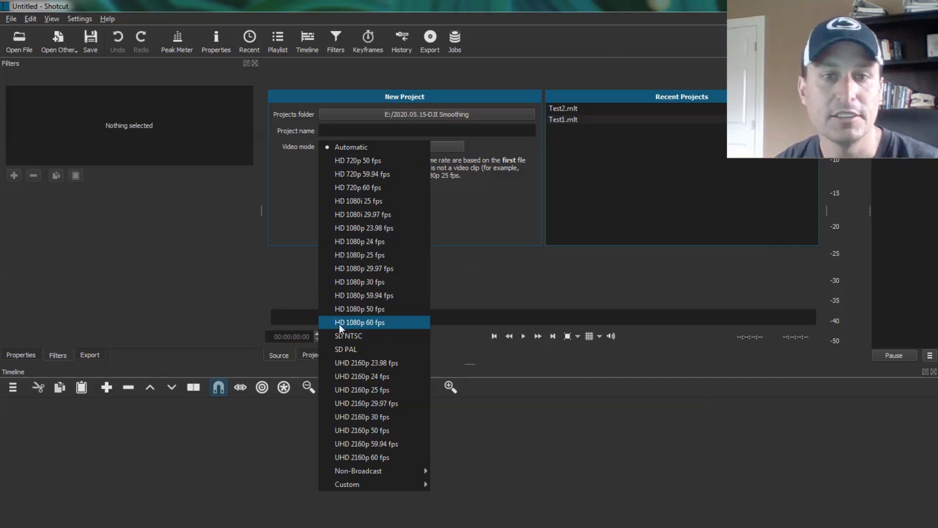
pyautogui.moveTo(373, 328)
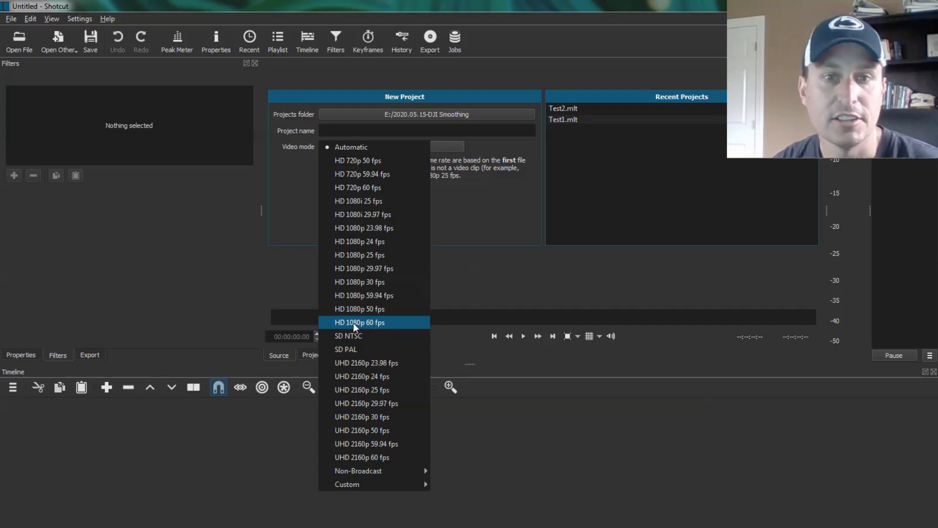
pyautogui.moveTo(362, 329)
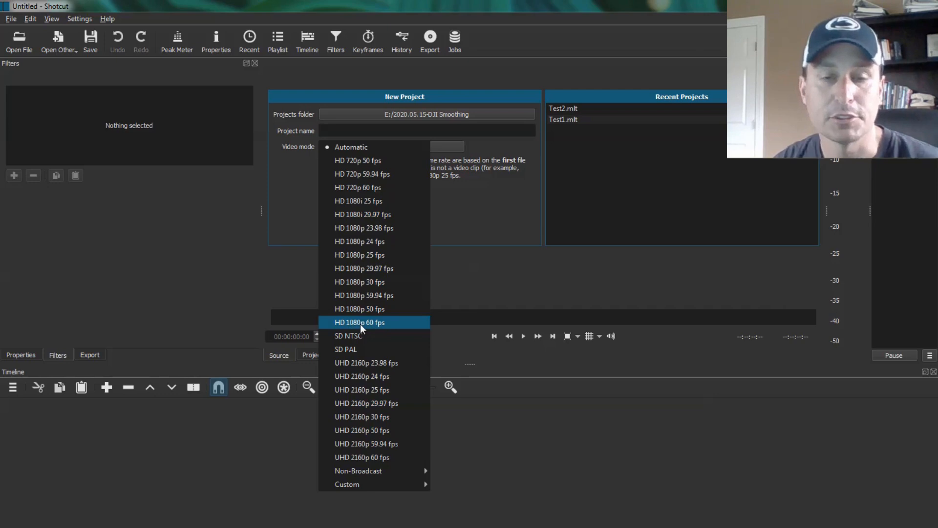
pyautogui.click(359, 322)
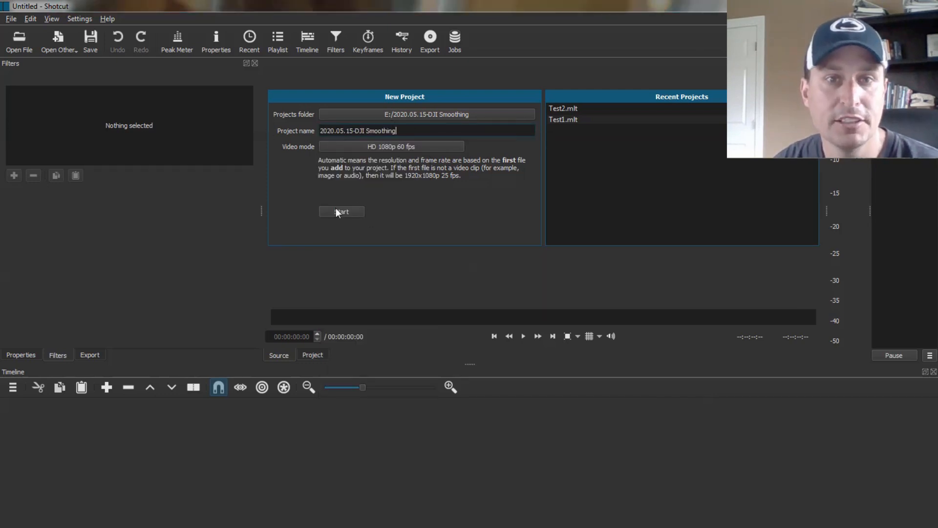
pyautogui.click(342, 211)
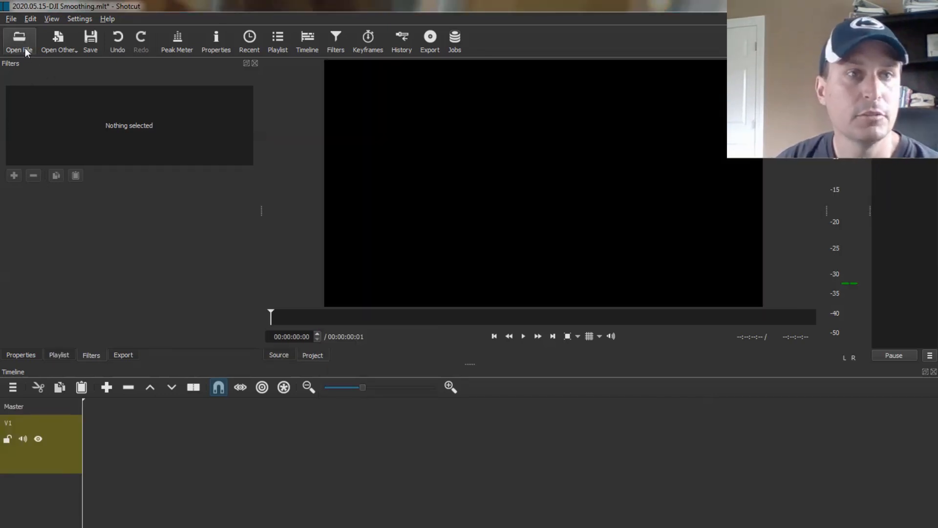
pyautogui.click(20, 39)
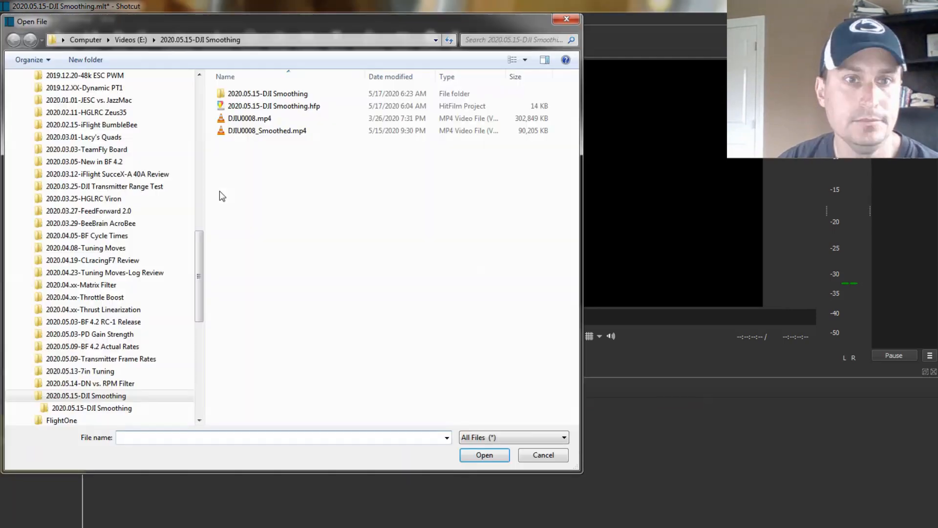
pyautogui.click(250, 118)
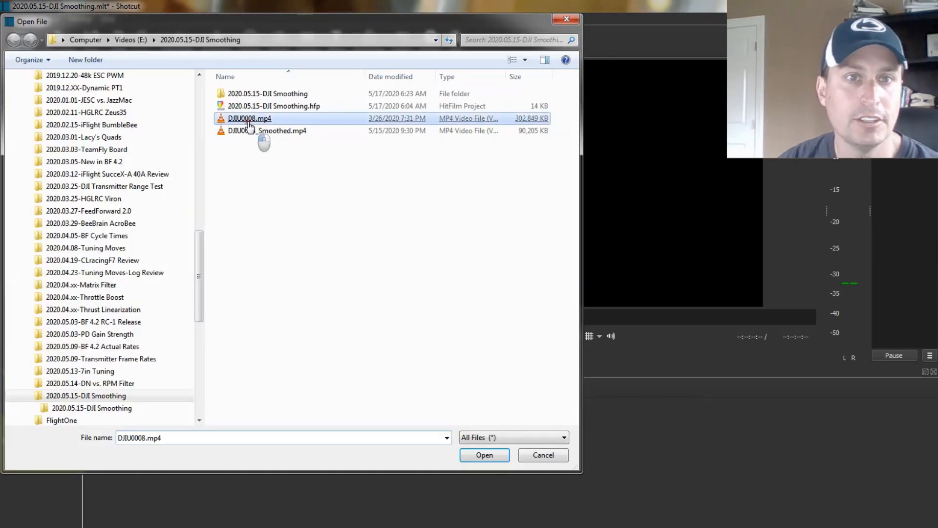
pyautogui.click(485, 455)
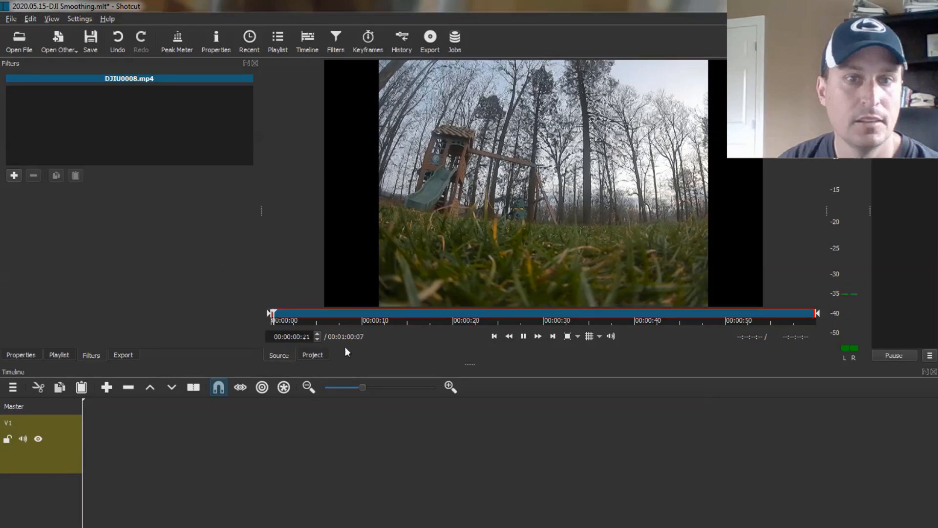
pyautogui.click(523, 336)
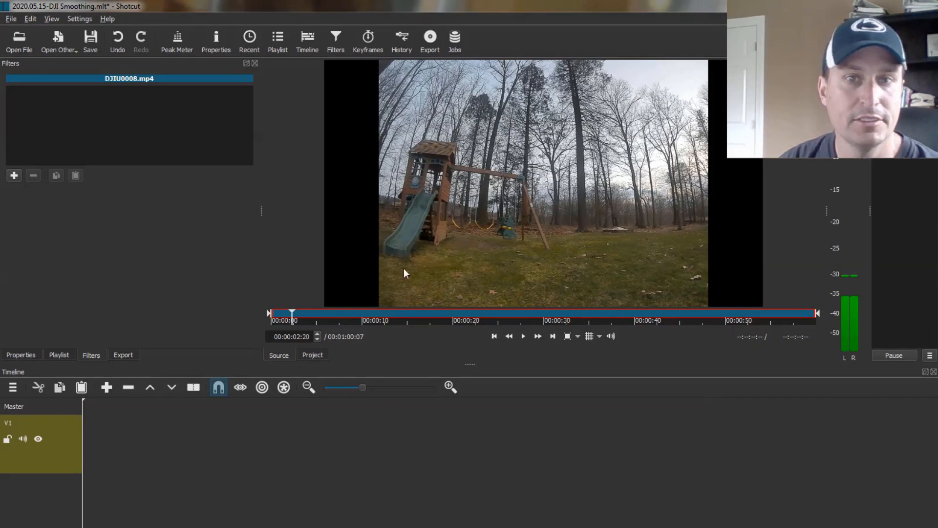
pyautogui.moveTo(258, 367)
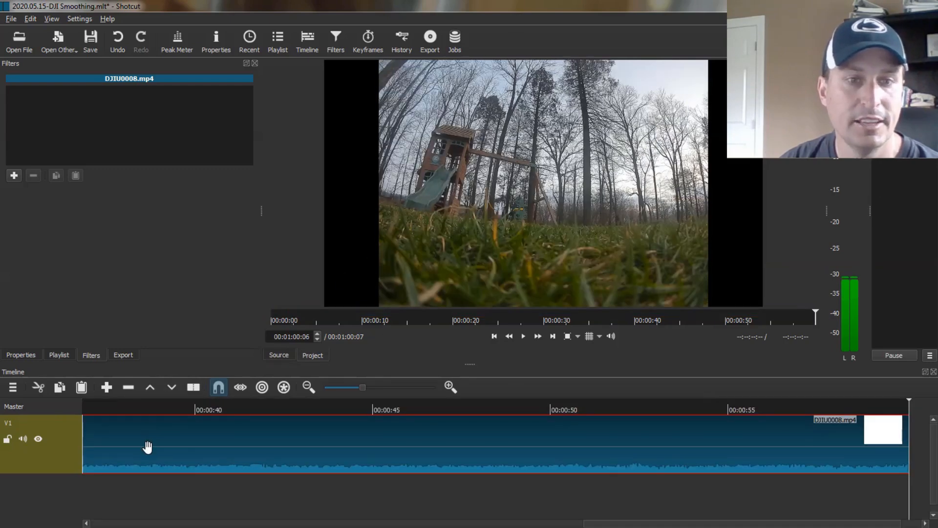
pyautogui.moveTo(298, 364)
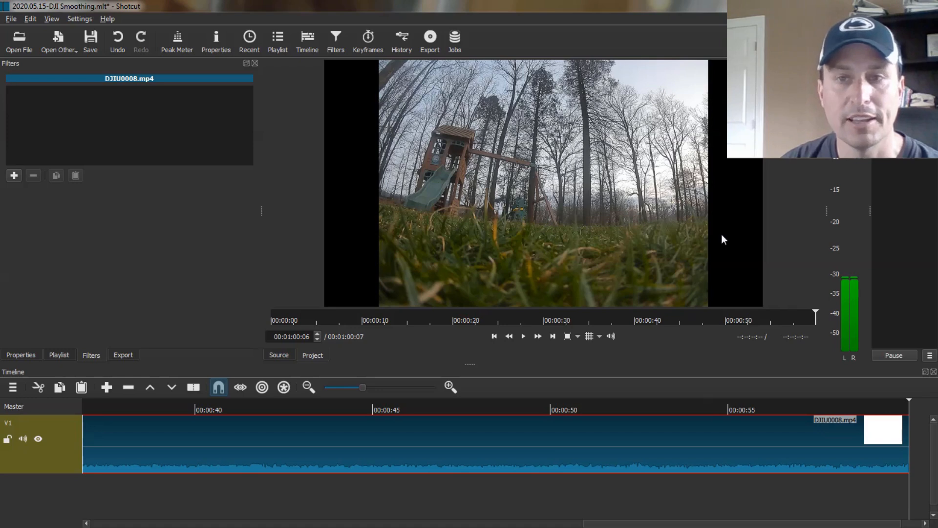
pyautogui.moveTo(751, 260)
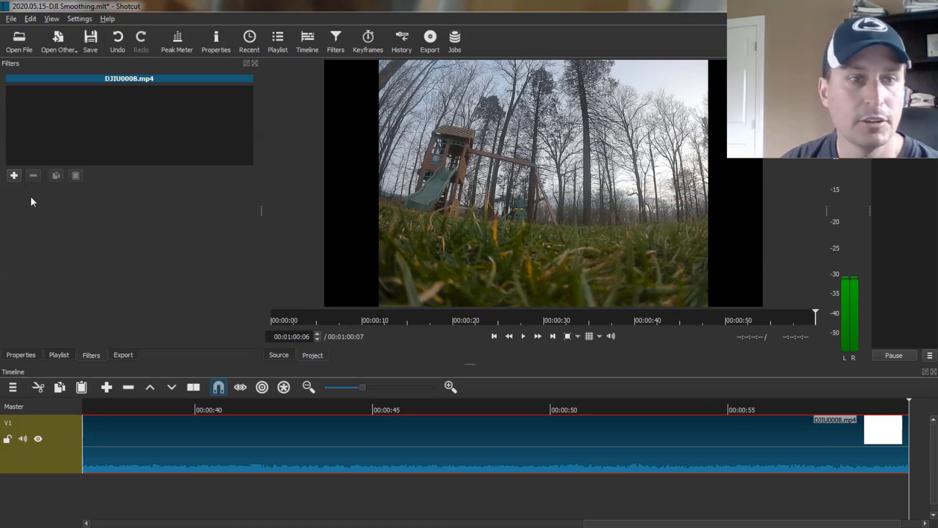
pyautogui.moveTo(100, 350)
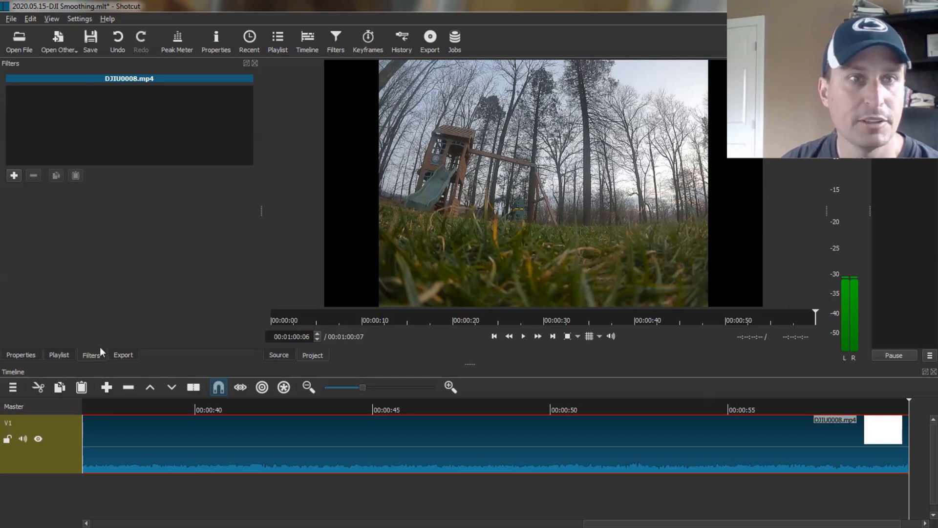
pyautogui.moveTo(81, 62)
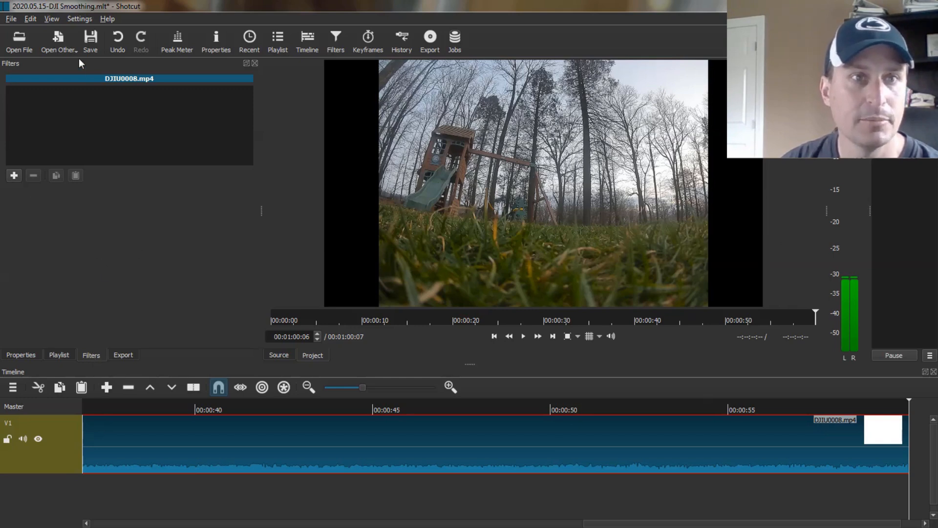
# Step: Search the add-filter list for 'size' on the DJIU0008.mp4 clip
pyautogui.click(50, 18)
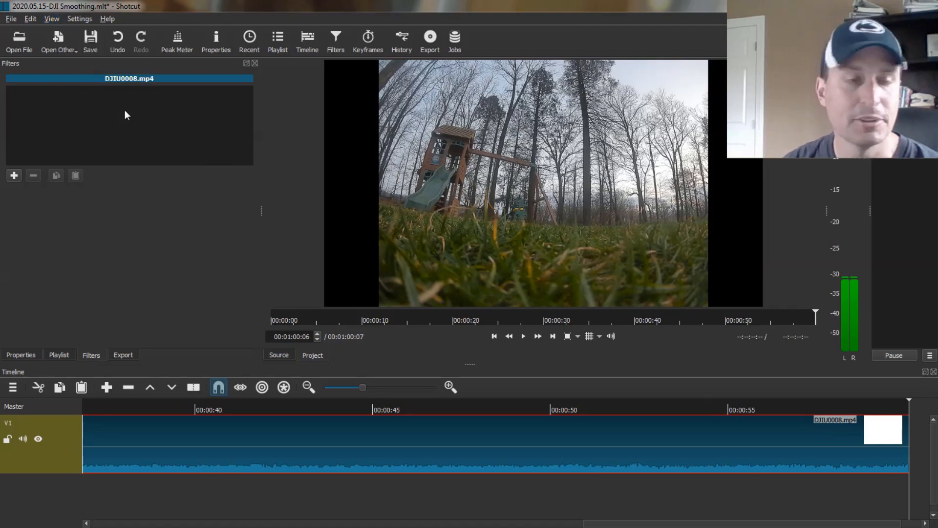
pyautogui.click(14, 176)
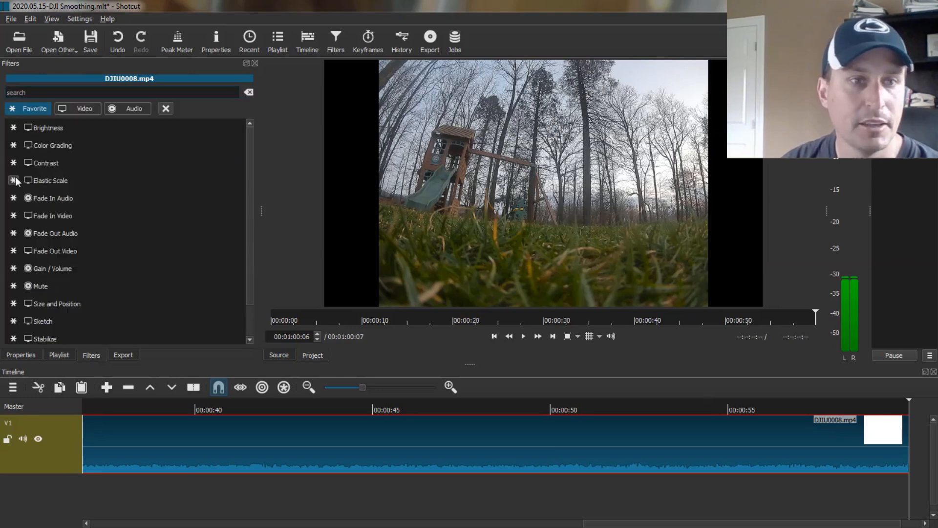
pyautogui.click(53, 303)
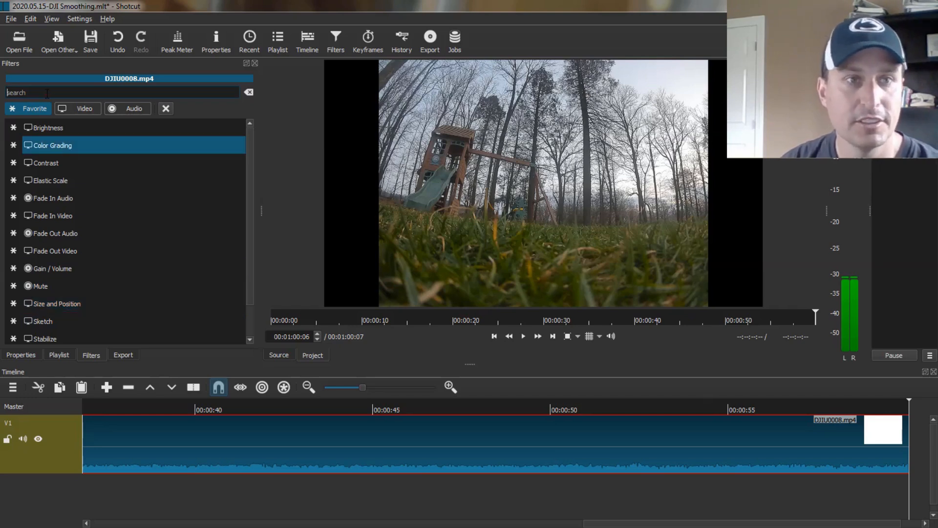
pyautogui.write('s')
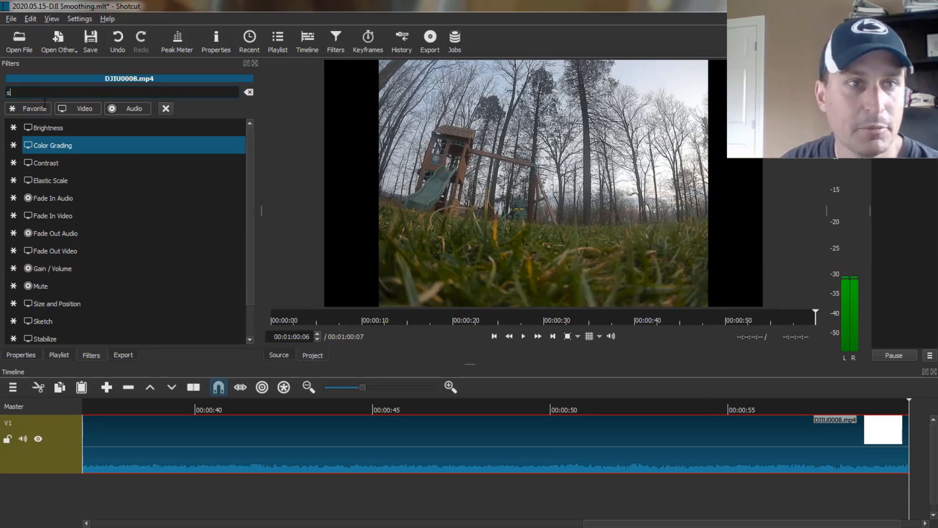
pyautogui.write('ize')
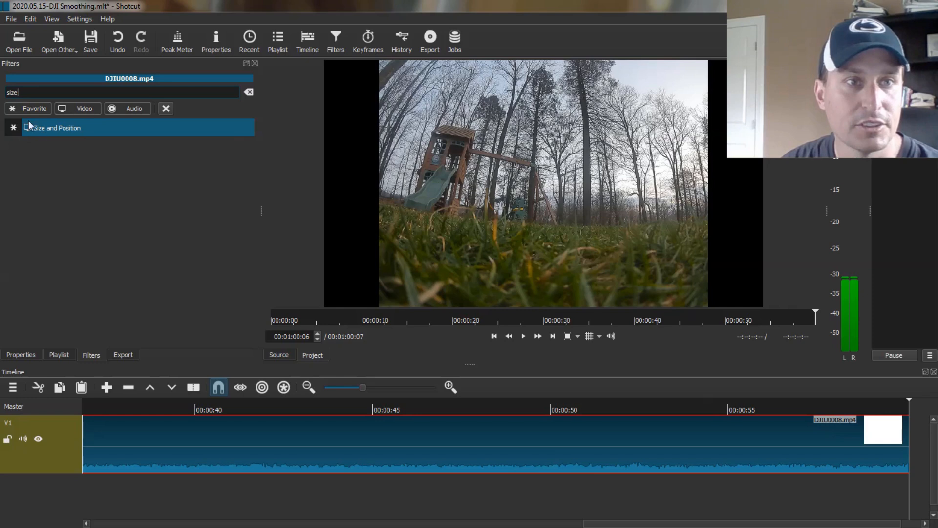
pyautogui.moveTo(33, 109)
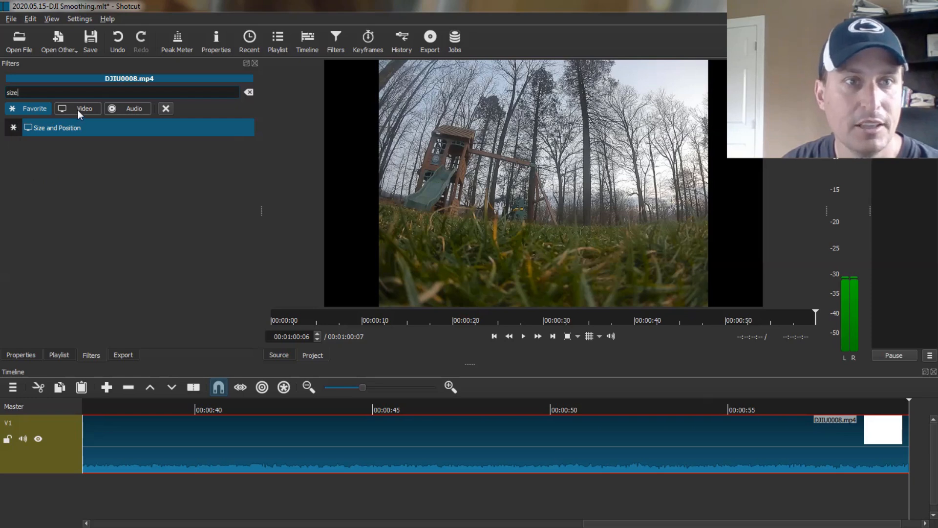
pyautogui.moveTo(82, 111)
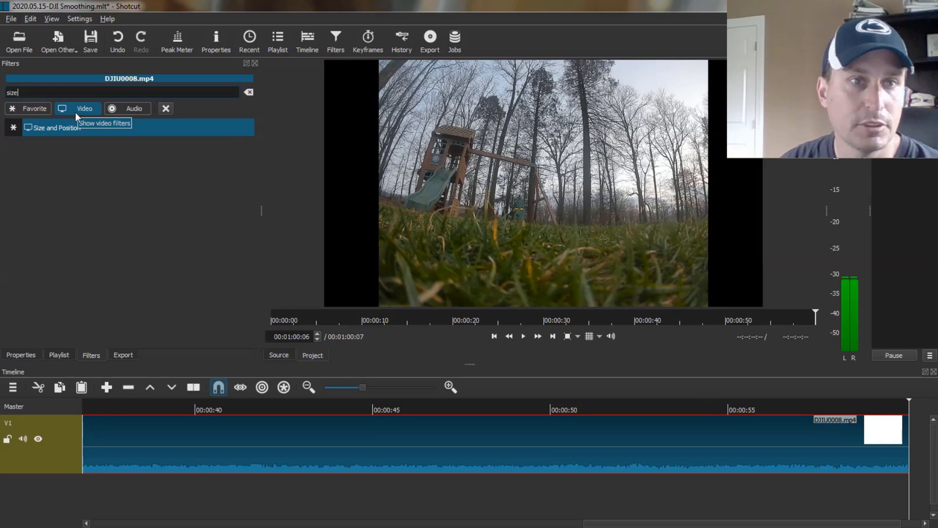
# Step: List all video filters, then narrow the list to Favorite filters
pyautogui.click(248, 92)
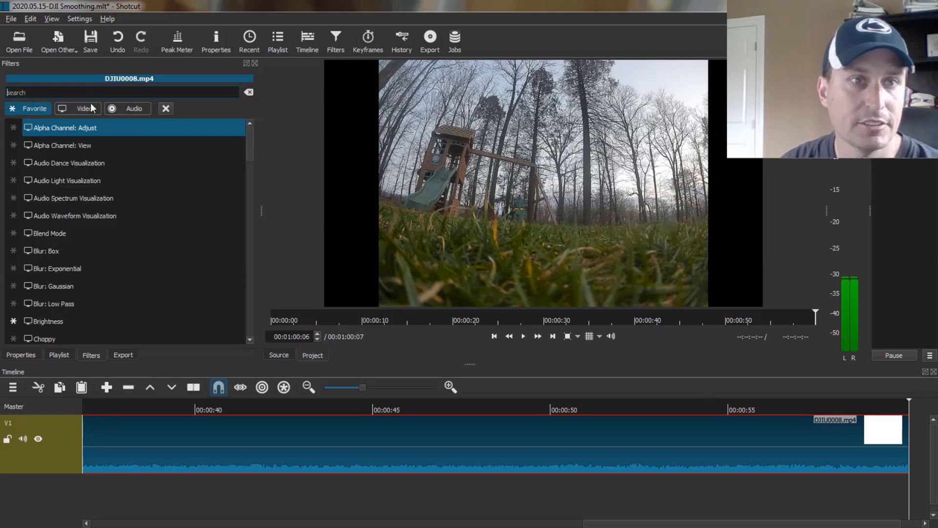
pyautogui.moveTo(81, 116)
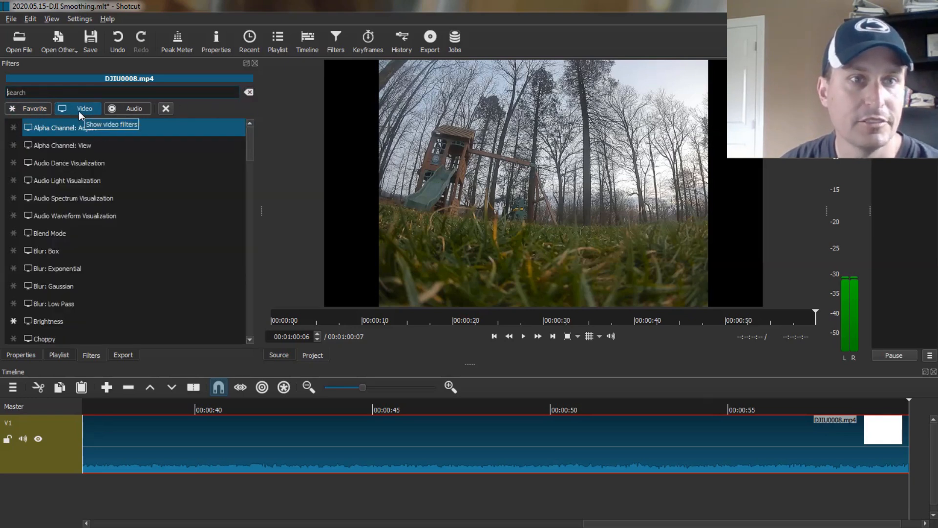
pyautogui.scroll(-3)
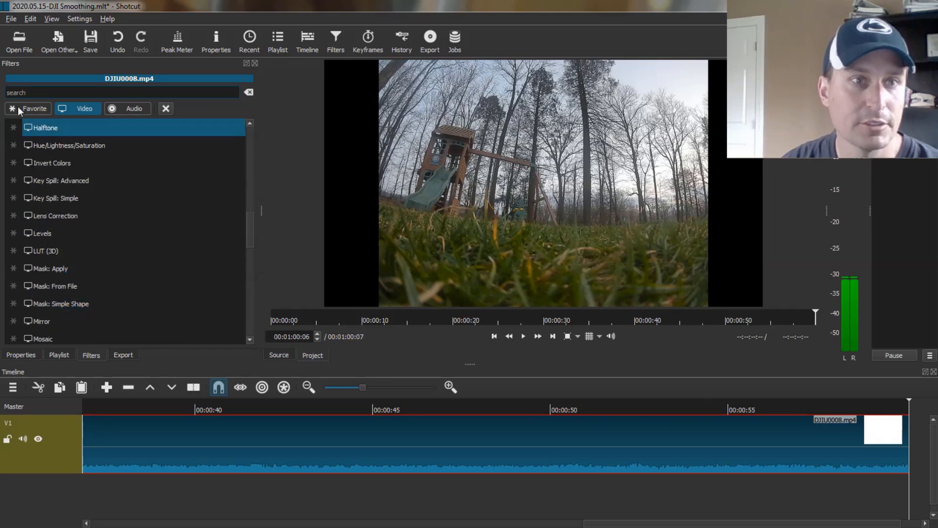
pyautogui.click(34, 109)
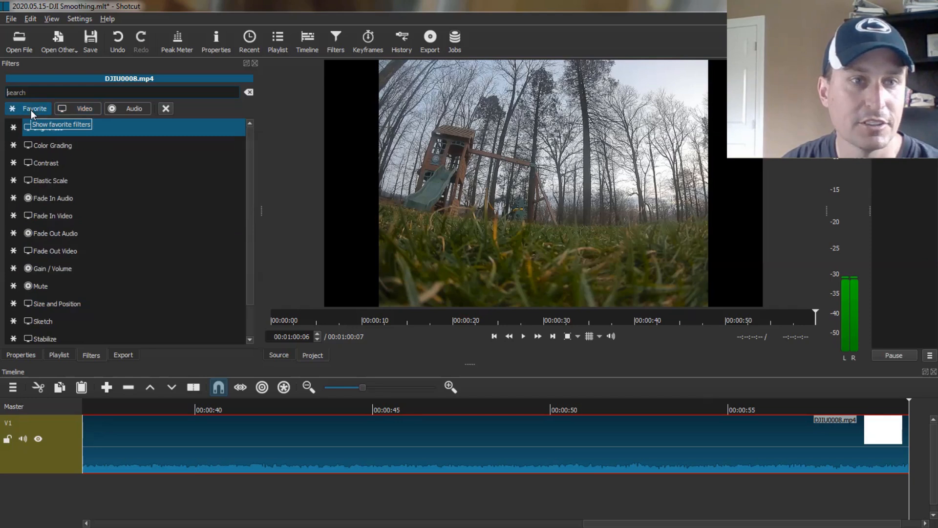
pyautogui.click(51, 198)
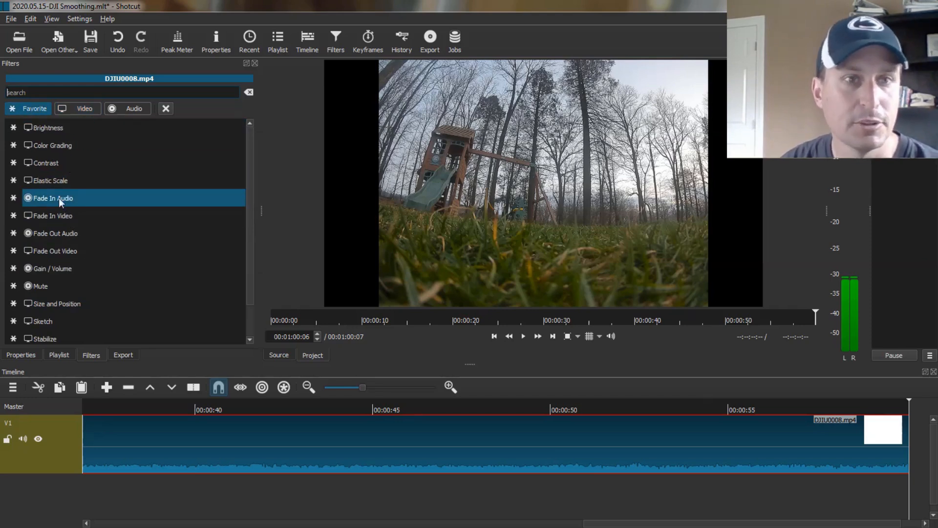
pyautogui.moveTo(83, 223)
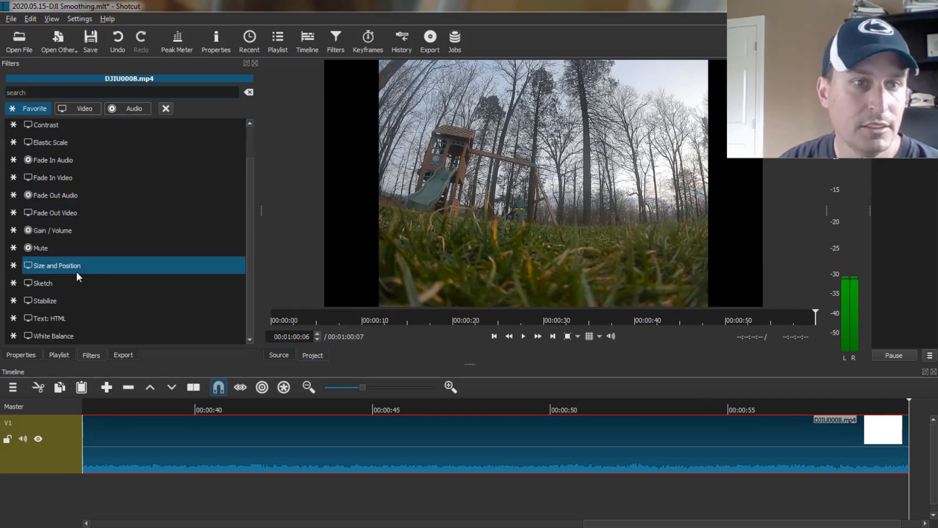
# Step: Add a Size and Position filter in Distort mode so the 4:3 clip fills 1920x1080
pyautogui.doubleClick(59, 266)
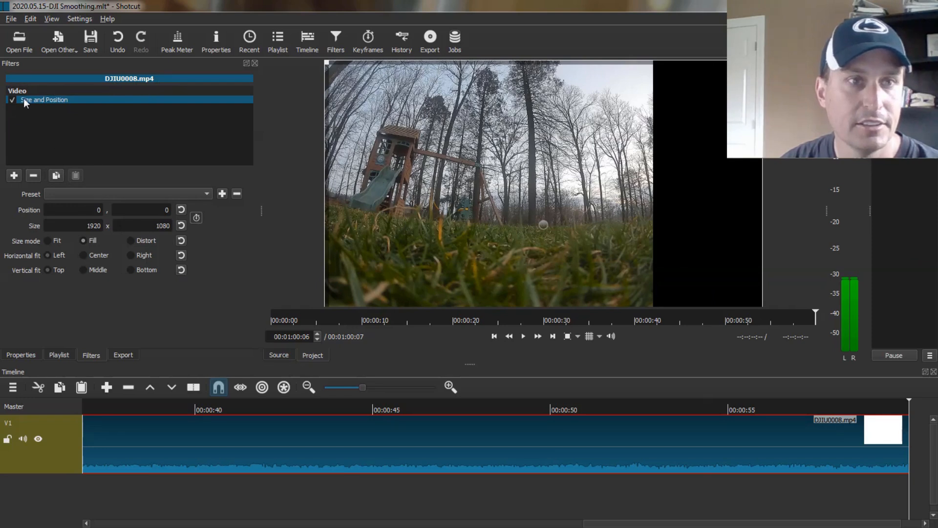
pyautogui.moveTo(147, 245)
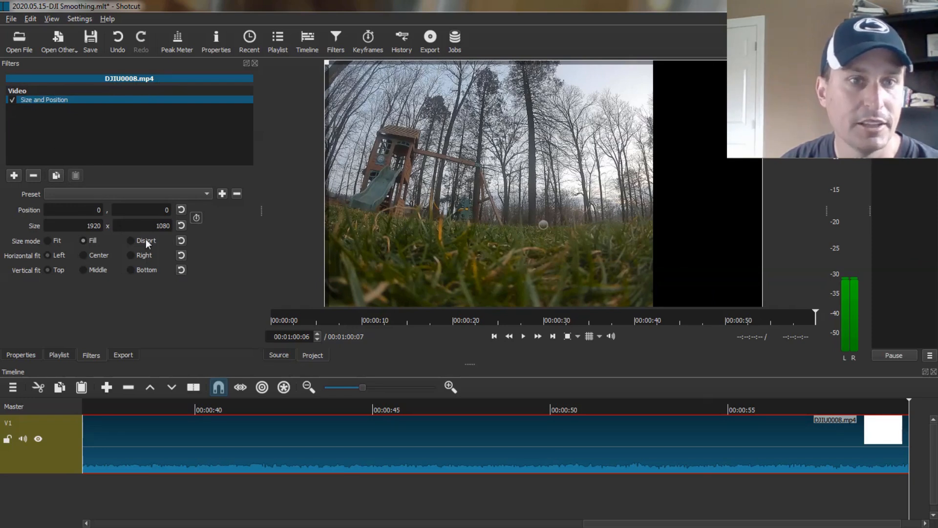
pyautogui.click(130, 241)
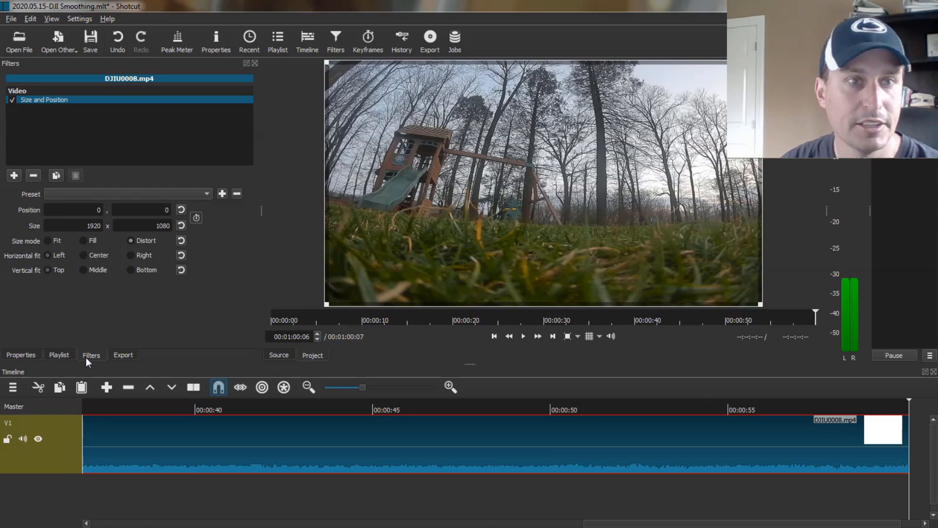
# Step: Search the add-filter list for 'e' to find Elastic Scale
pyautogui.click(13, 176)
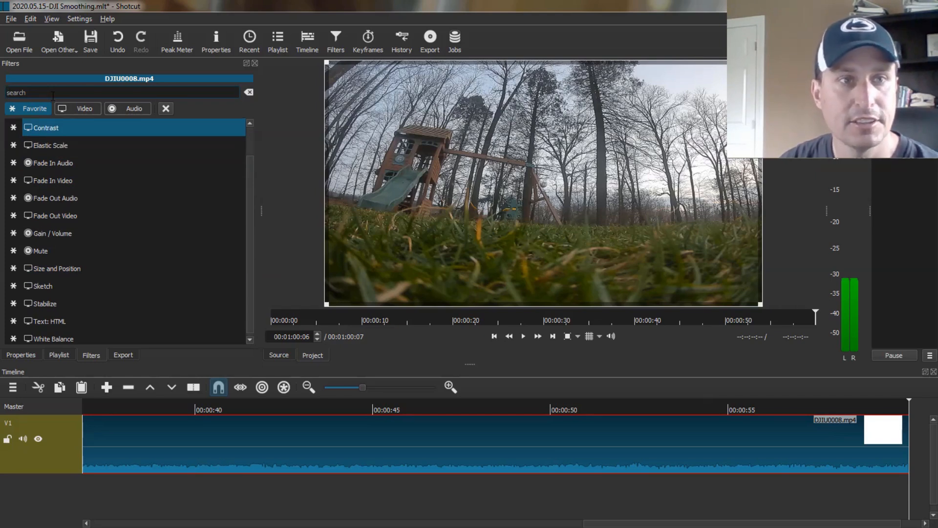
pyautogui.write('e')
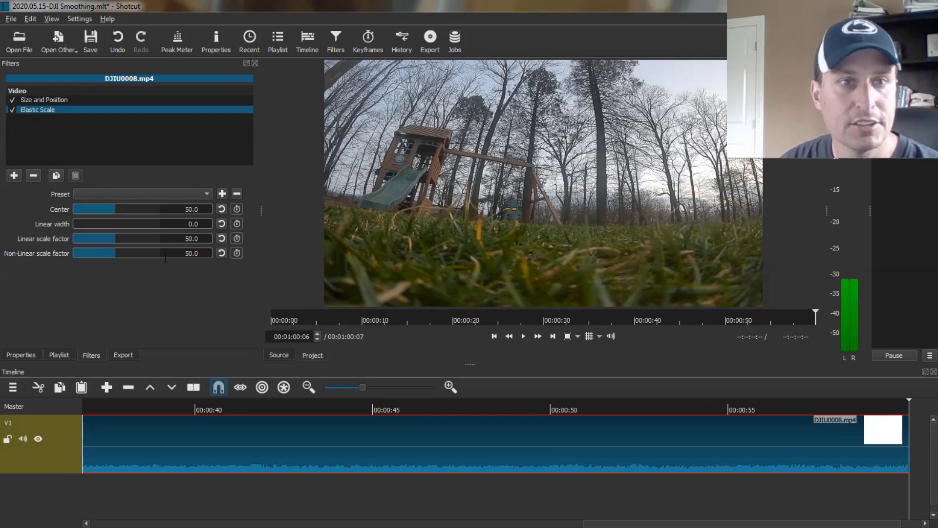
# Step: Try several Elastic Scale non-linear scale factors and settle on 70
pyautogui.click(191, 253)
pyautogui.write('73')
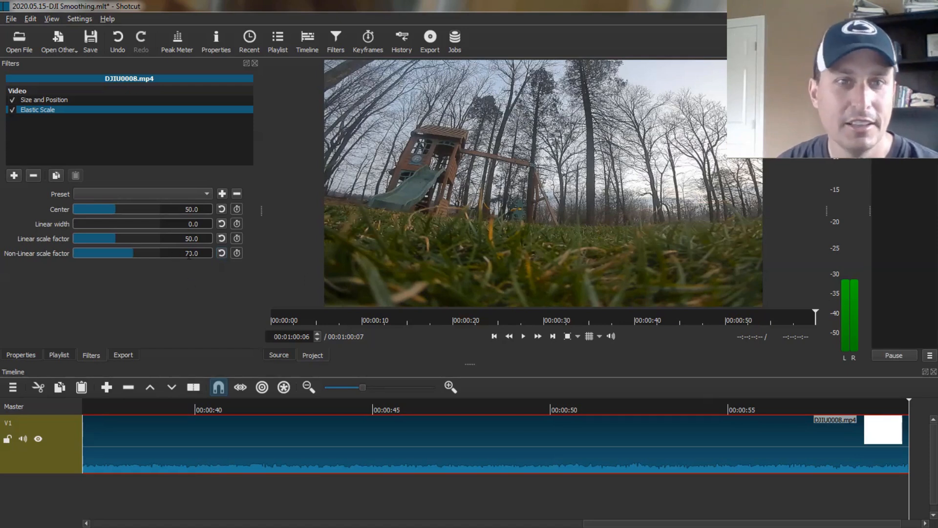
pyautogui.moveTo(119, 252); pyautogui.dragTo(138, 252)
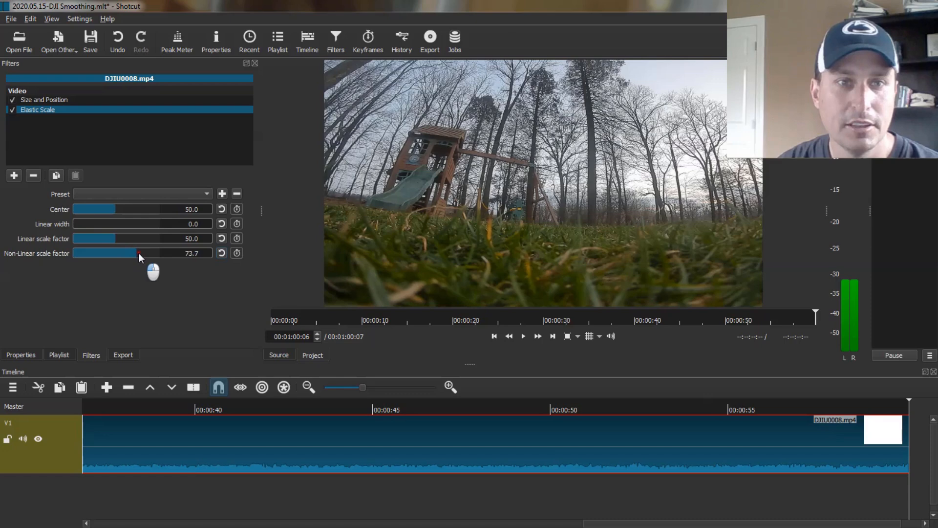
pyautogui.moveTo(137, 252); pyautogui.dragTo(81, 252)
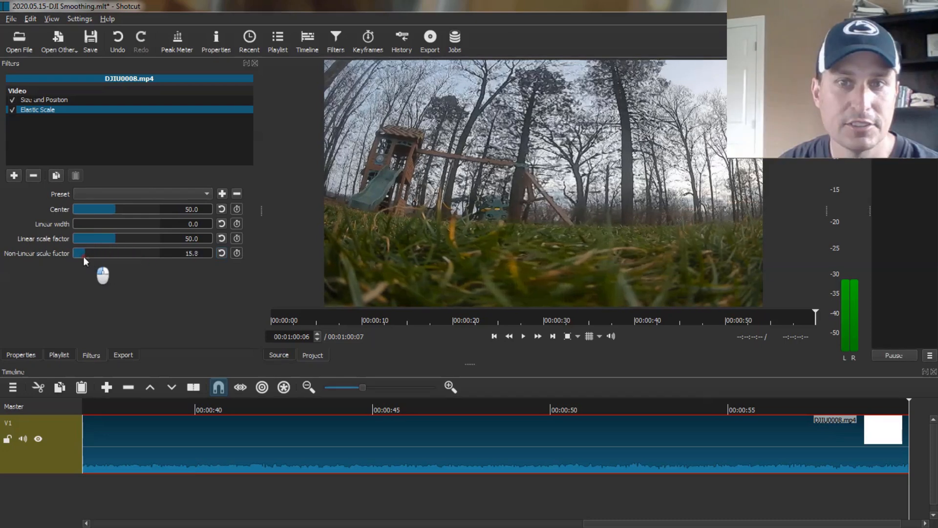
pyautogui.moveTo(81, 252); pyautogui.dragTo(72, 252)
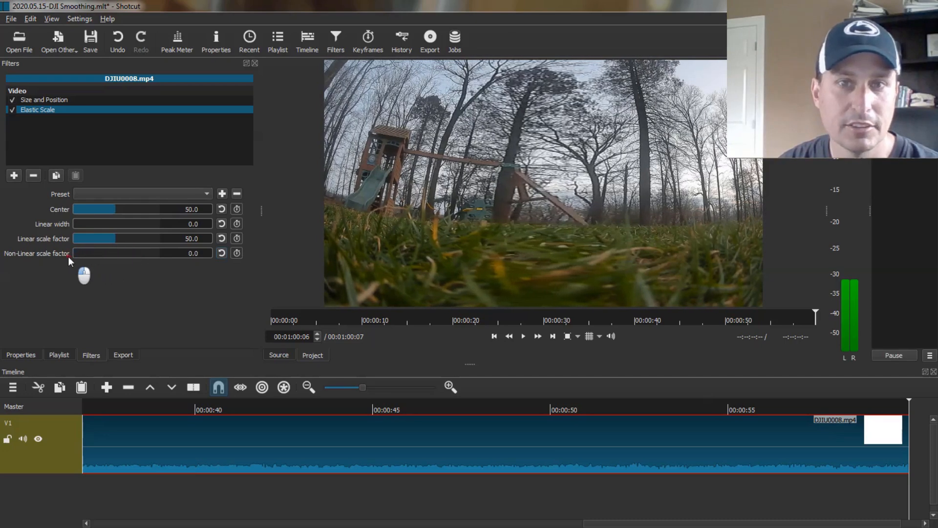
pyautogui.moveTo(73, 252); pyautogui.dragTo(81, 253)
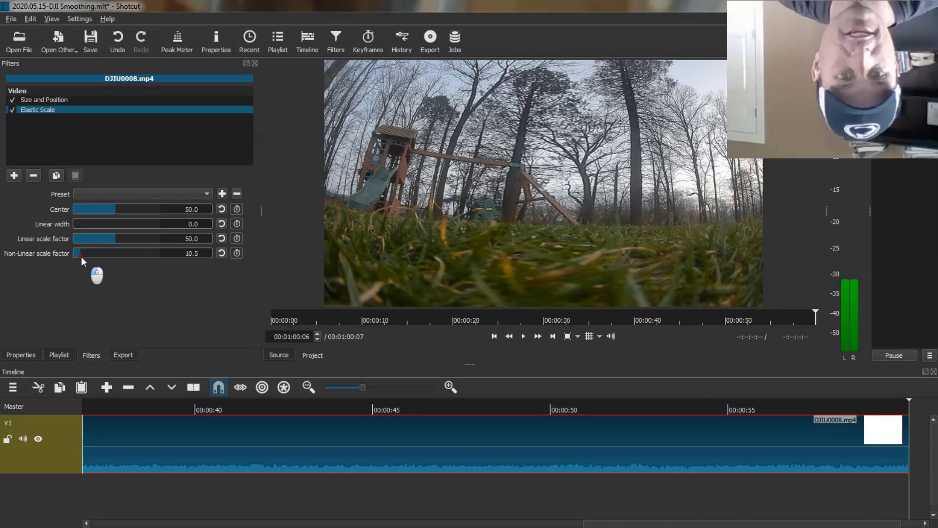
pyautogui.moveTo(81, 252); pyautogui.dragTo(100, 252)
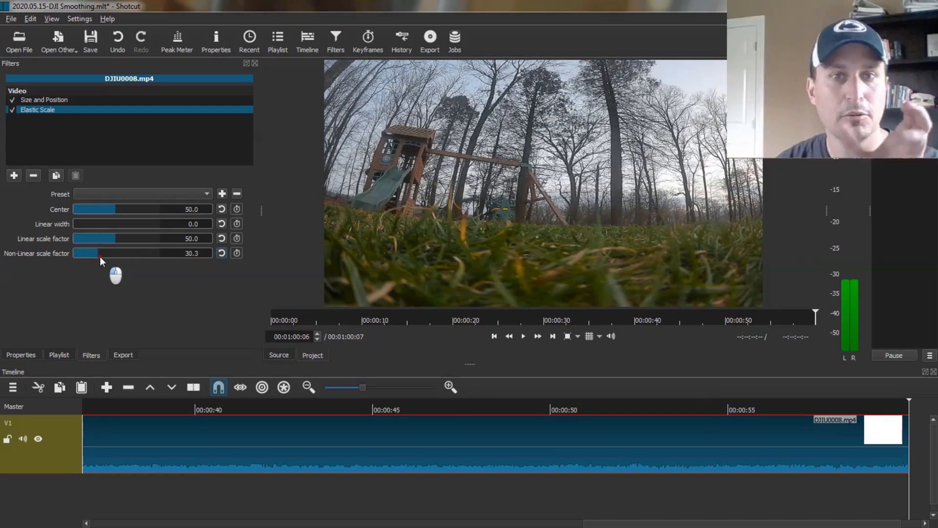
pyautogui.moveTo(101, 252); pyautogui.dragTo(127, 252)
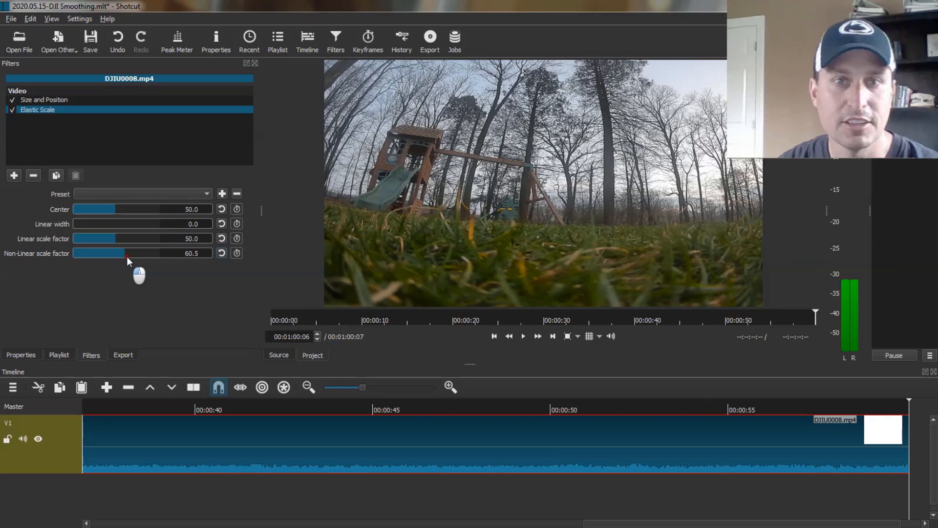
pyautogui.moveTo(126, 252); pyautogui.dragTo(151, 252)
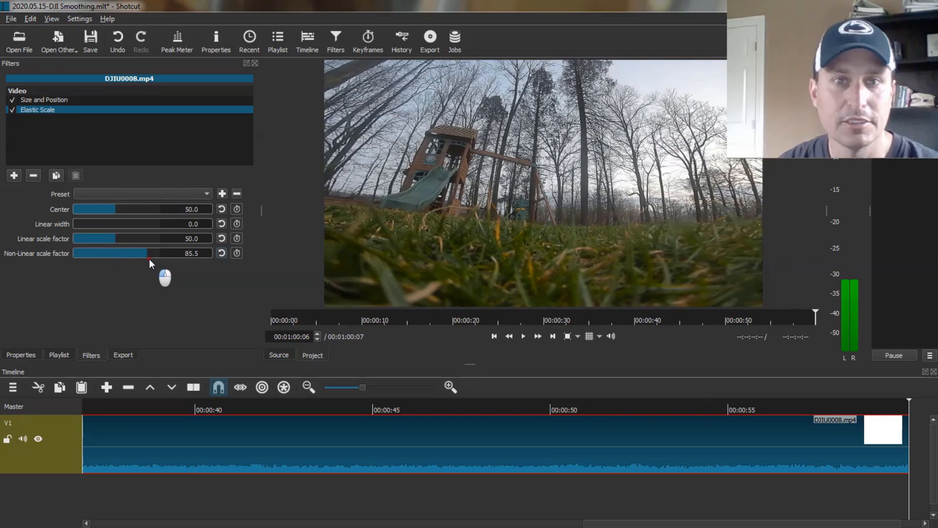
pyautogui.moveTo(149, 252); pyautogui.dragTo(105, 252)
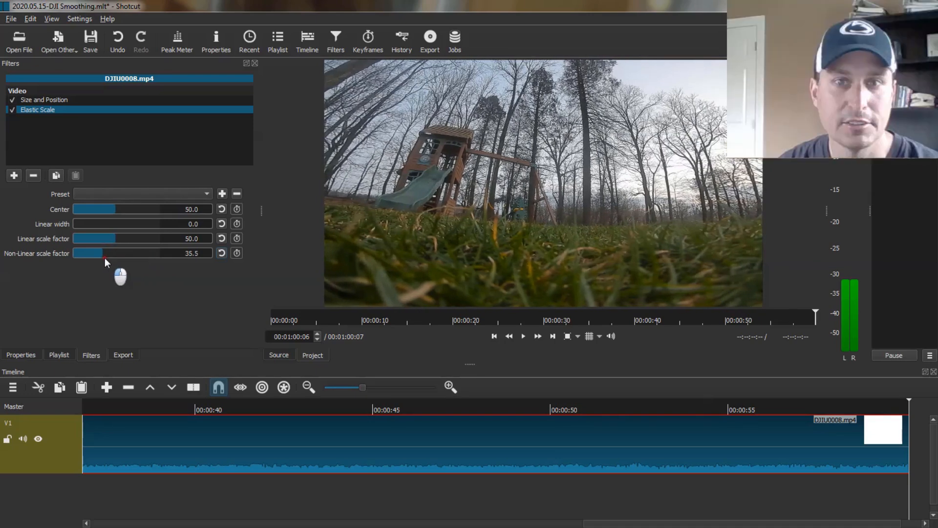
pyautogui.moveTo(104, 252); pyautogui.dragTo(191, 252)
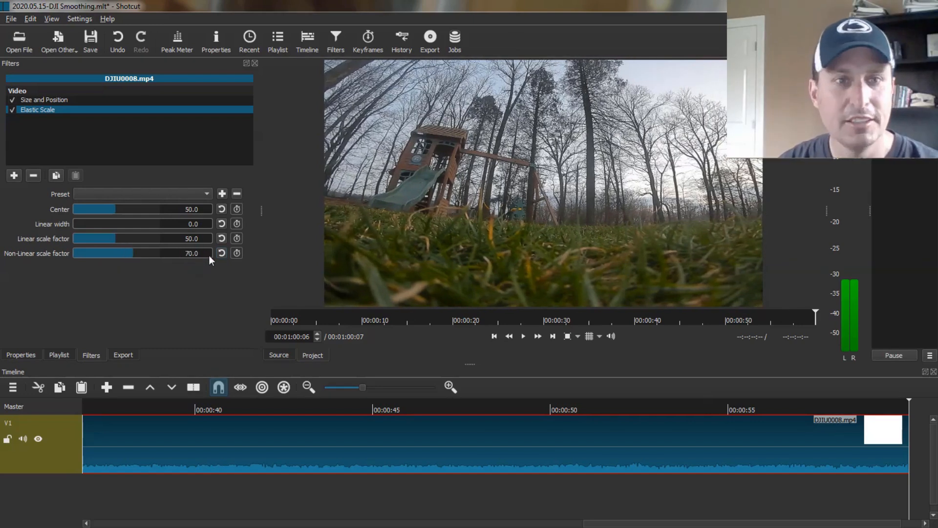
pyautogui.moveTo(184, 264)
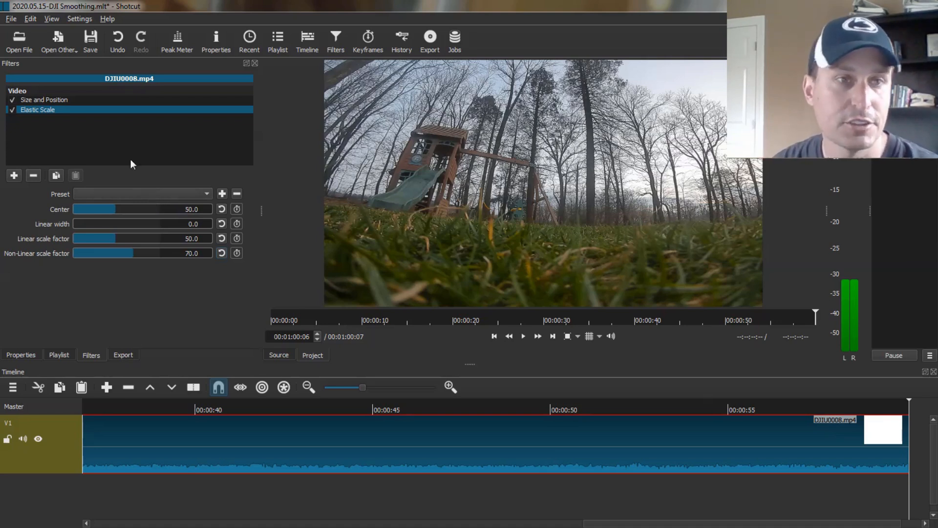
# Step: Add the Stabilize filter from Favorites beneath Elastic Scale
pyautogui.click(14, 175)
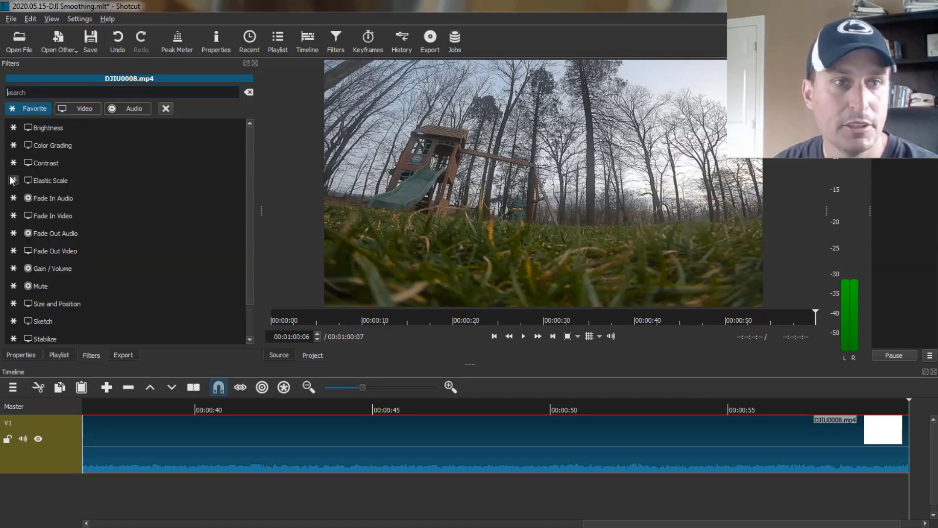
pyautogui.click(45, 336)
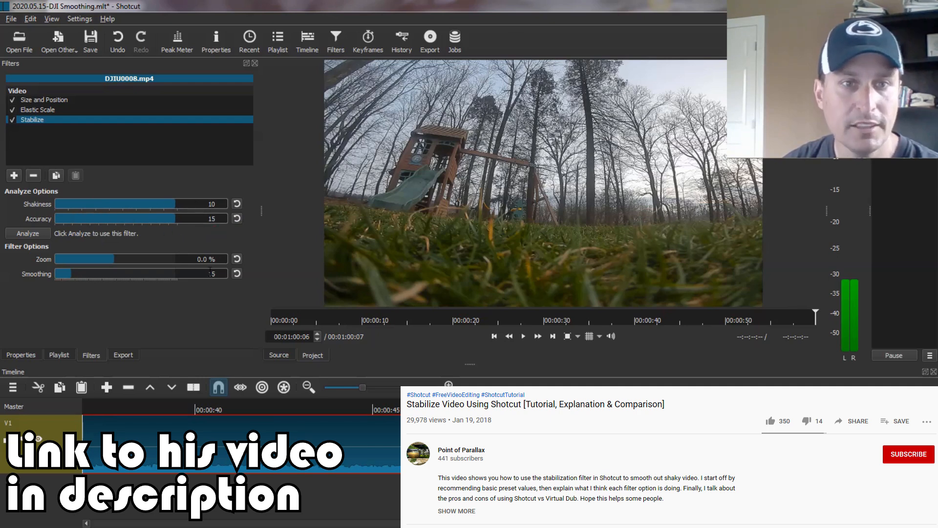
# Step: Raise Stabilize smoothing from 5 to 30, leaving shakiness 10 and accuracy 15
pyautogui.moveTo(63, 273); pyautogui.dragTo(212, 274)
pyautogui.write('30')
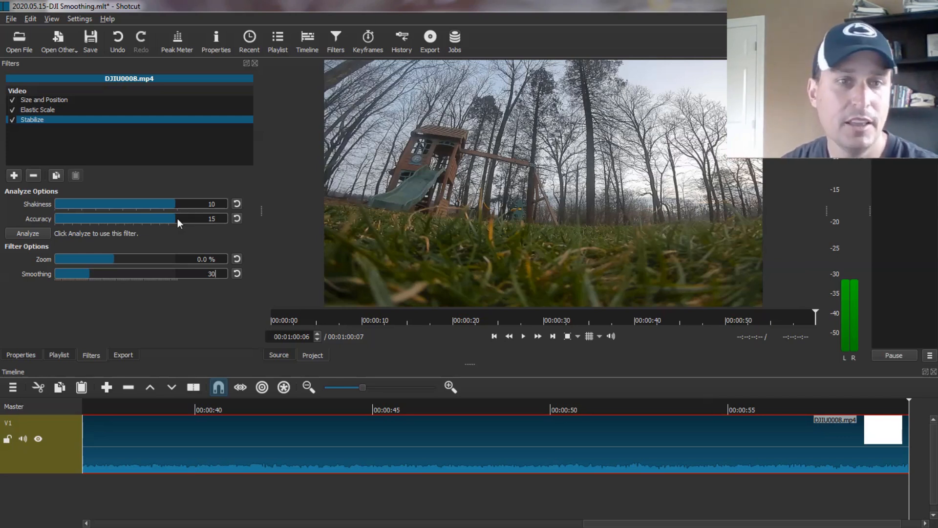
pyautogui.moveTo(94, 275)
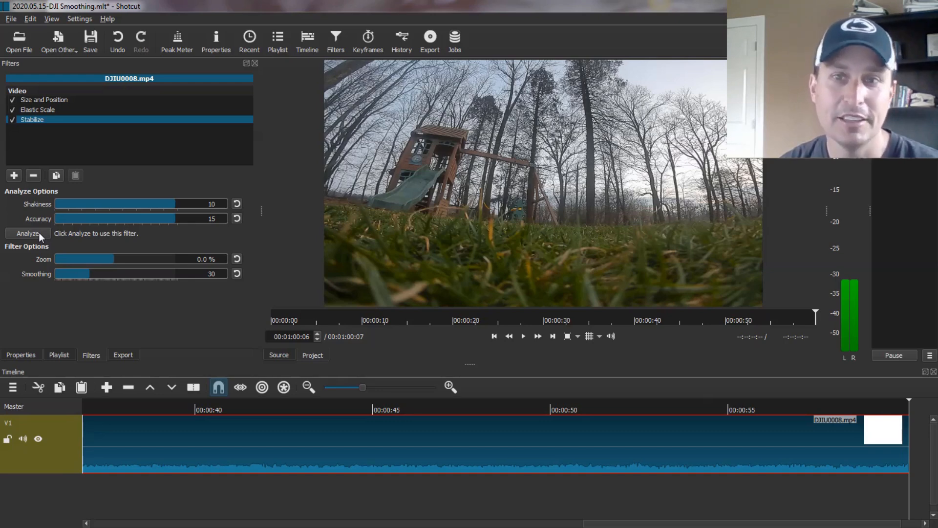
# Step: Run the Stabilize filter's Analyze on DJIU0008.mp4 as a background job
pyautogui.click(27, 233)
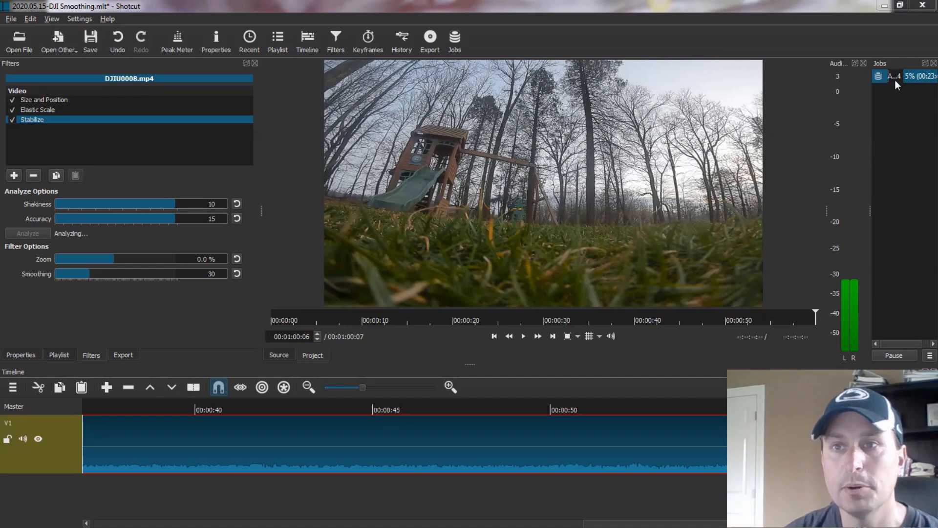
pyautogui.moveTo(920, 91)
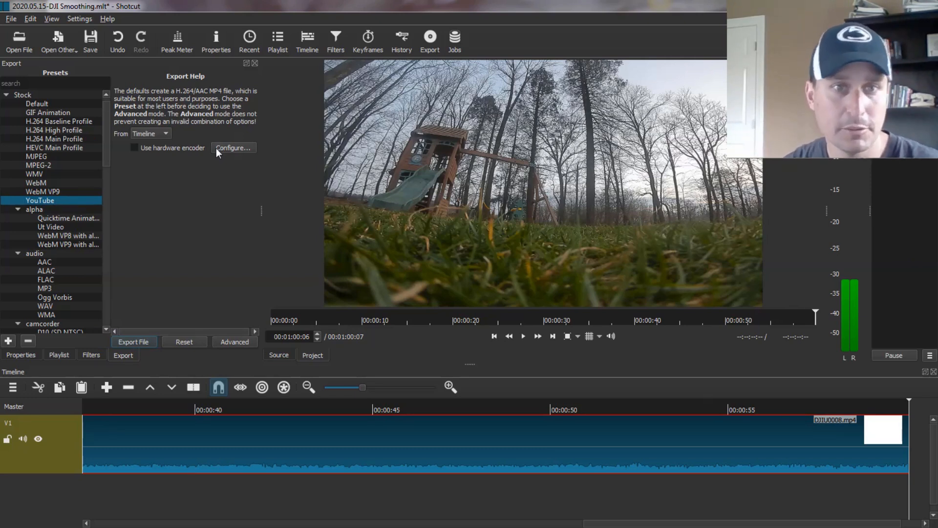
pyautogui.moveTo(213, 198)
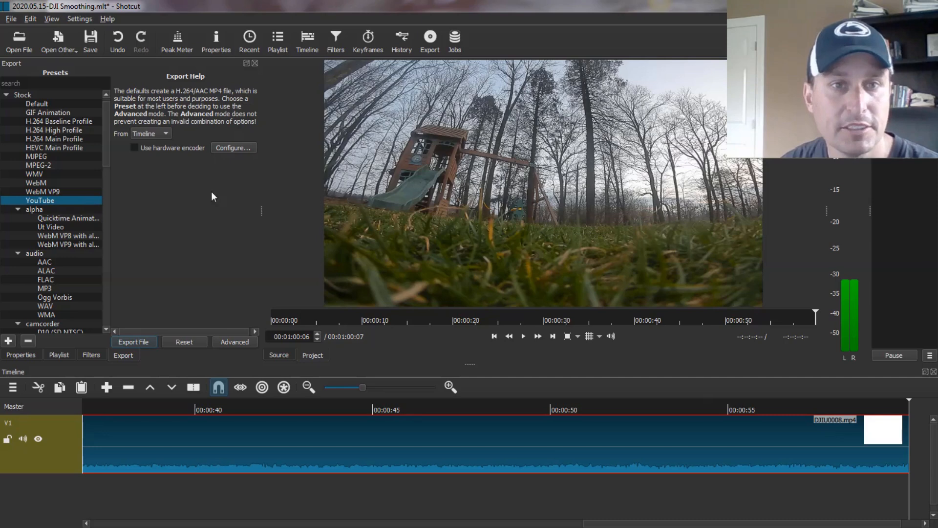
pyautogui.moveTo(41, 210)
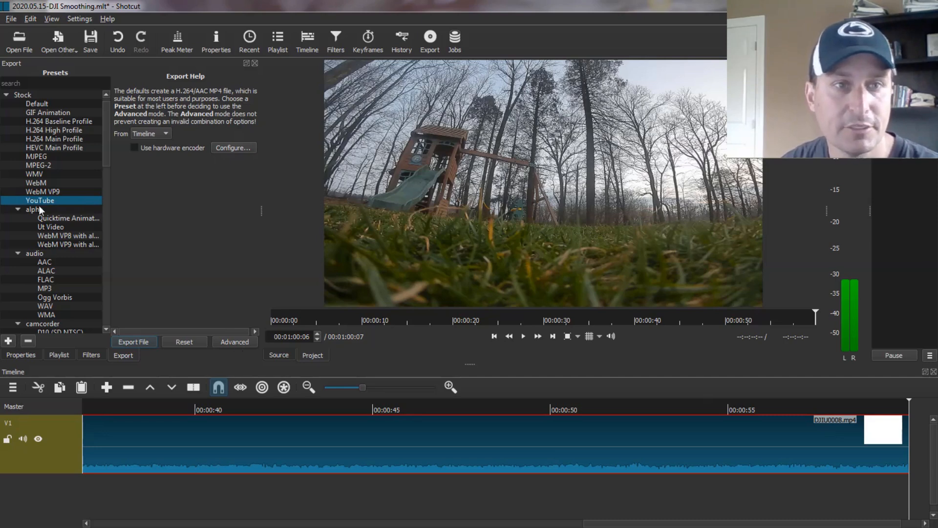
# Step: In the YouTube preset's Advanced Codec settings, choose Constant Bitrate 12M with Dual pass
pyautogui.click(235, 342)
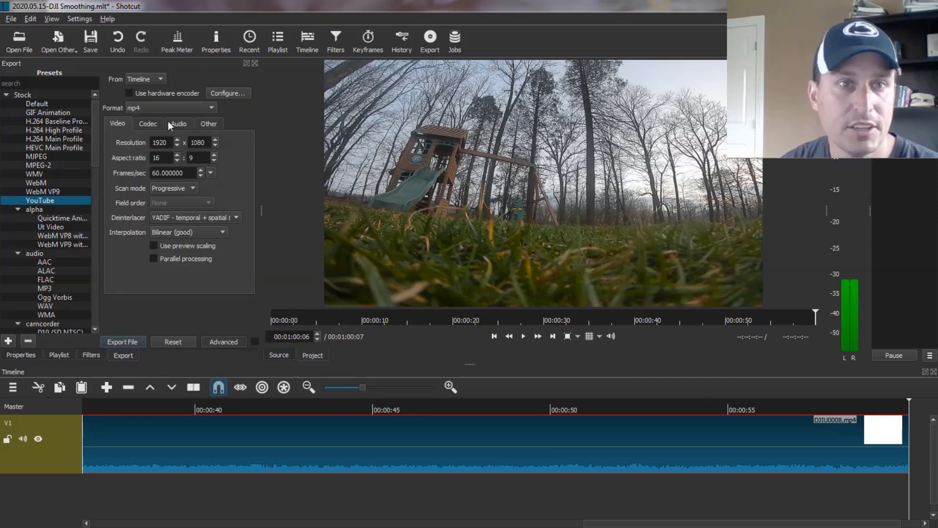
pyautogui.click(149, 123)
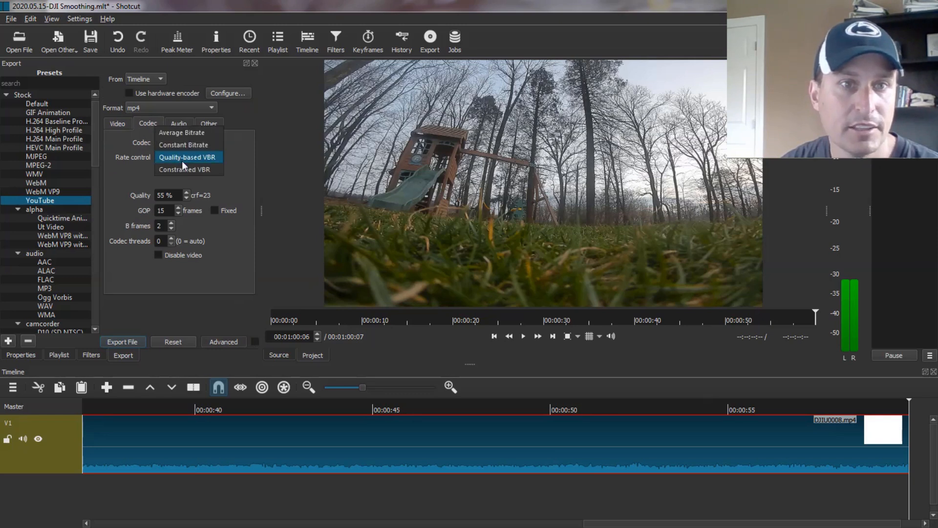
pyautogui.click(183, 145)
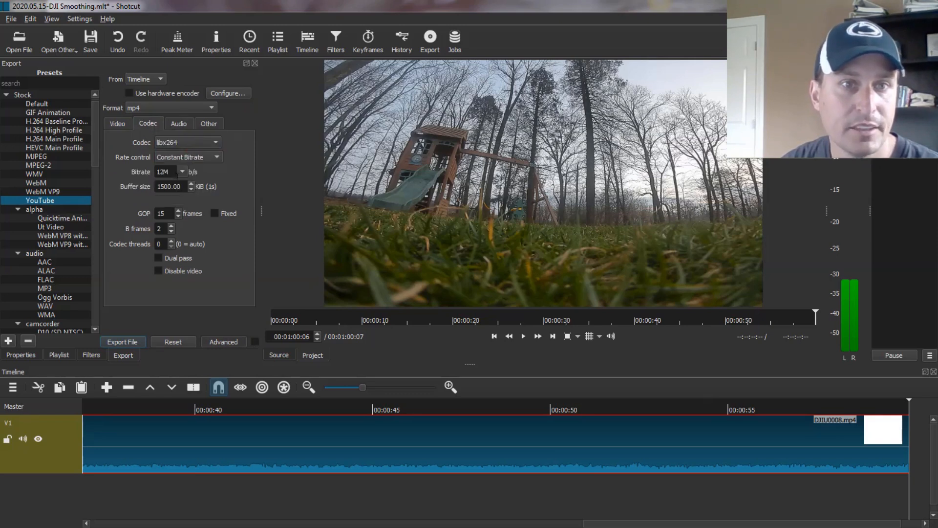
pyautogui.click(158, 258)
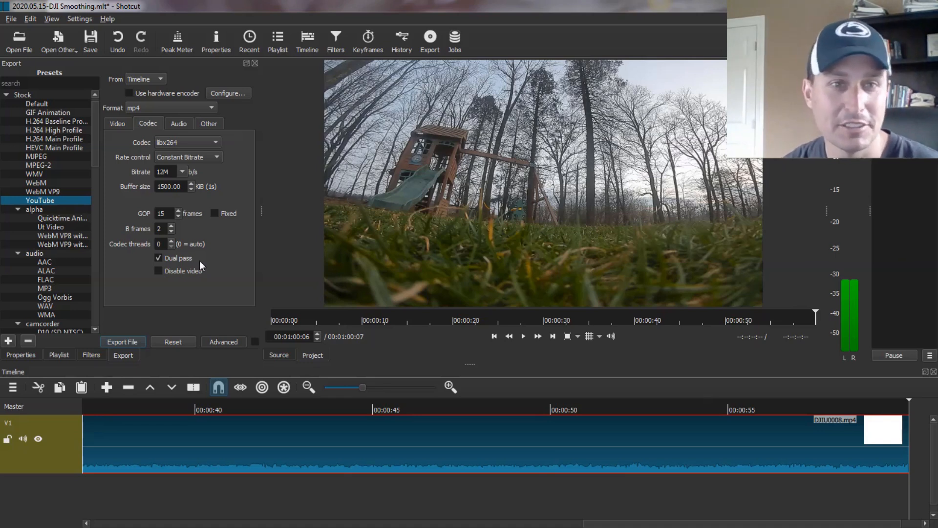
pyautogui.moveTo(253, 312)
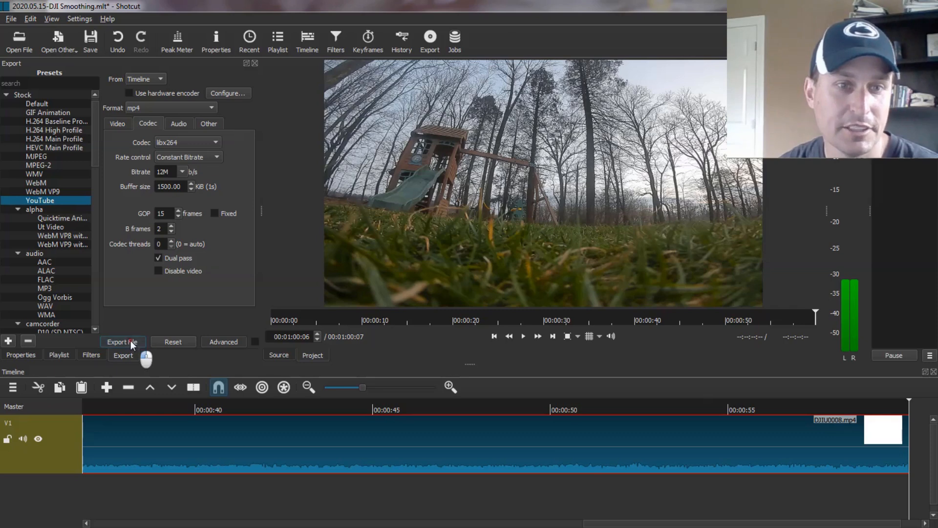
# Step: Export to the 2020.05.15-DJI Smoothing folder, naming the file 2020.05.15-DJI Smoothing2.mp4
pyautogui.click(123, 342)
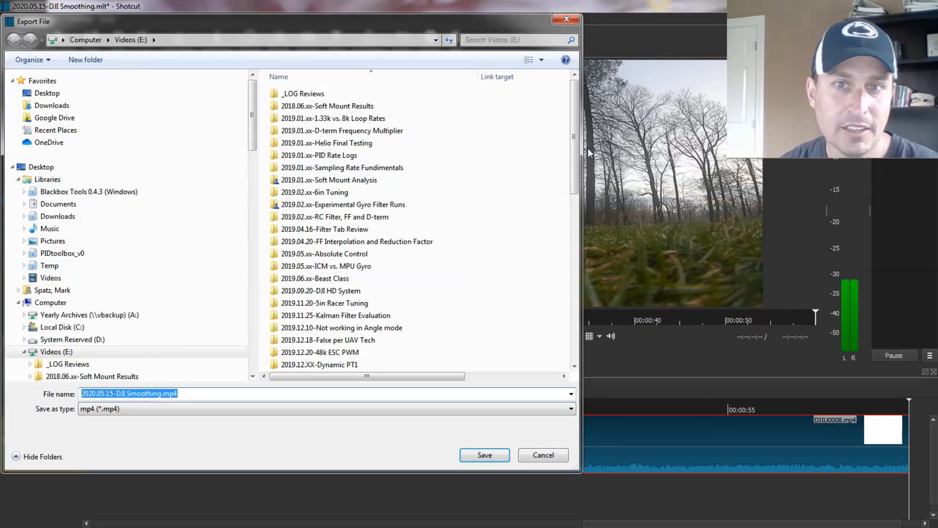
pyautogui.scroll(-3)
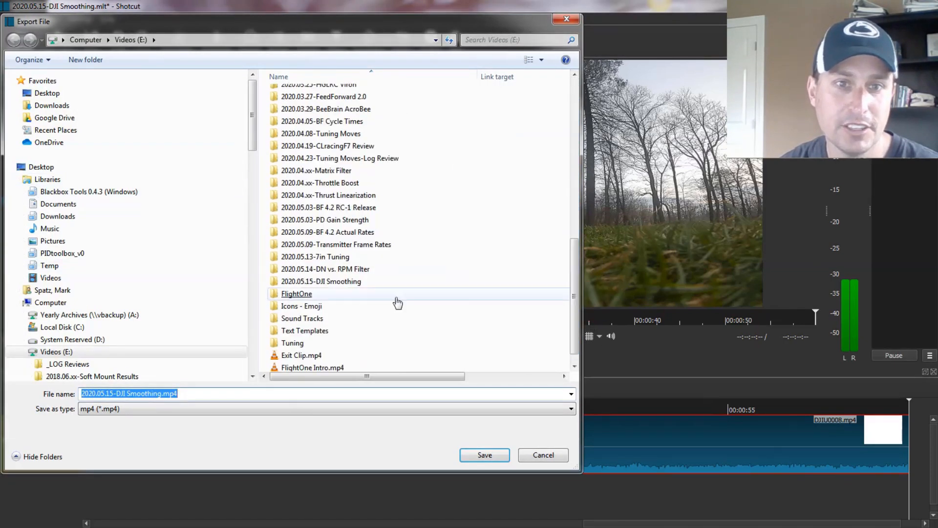
pyautogui.doubleClick(320, 281)
pyautogui.write('2')
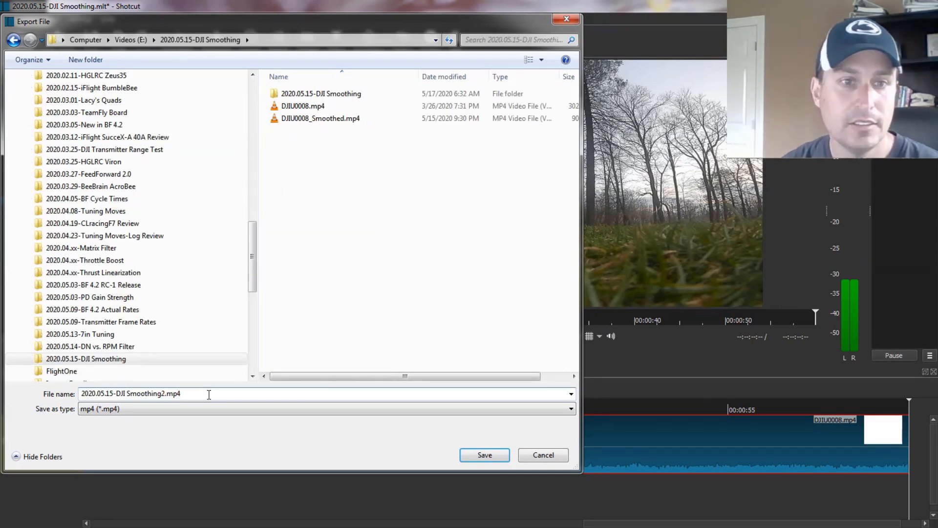
pyautogui.click(485, 454)
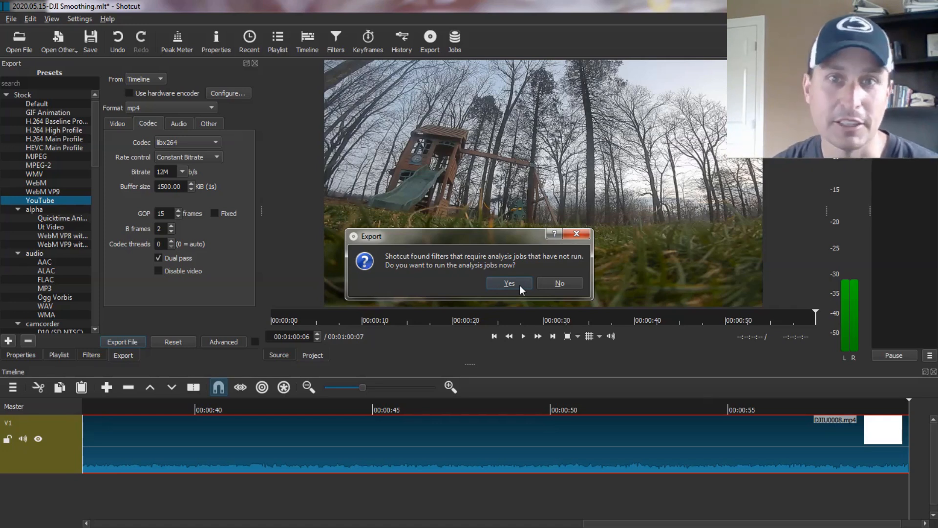
pyautogui.moveTo(541, 285)
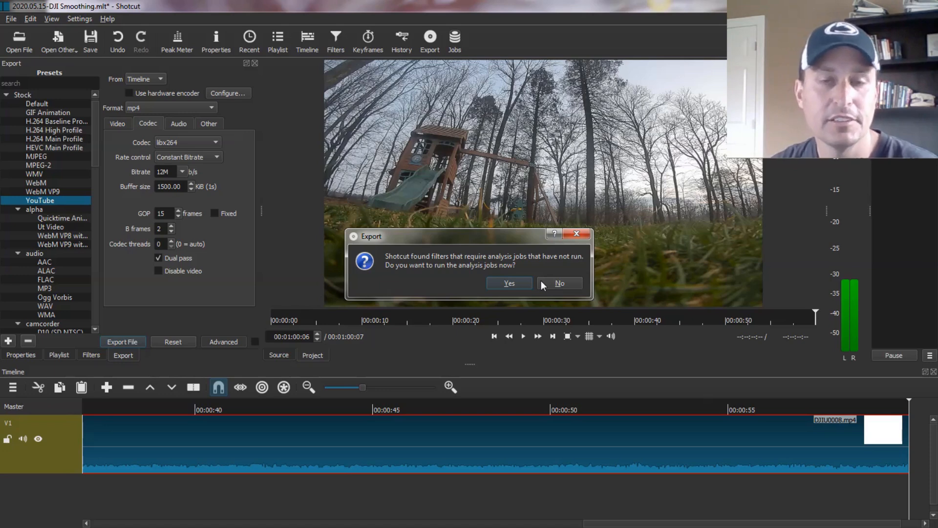